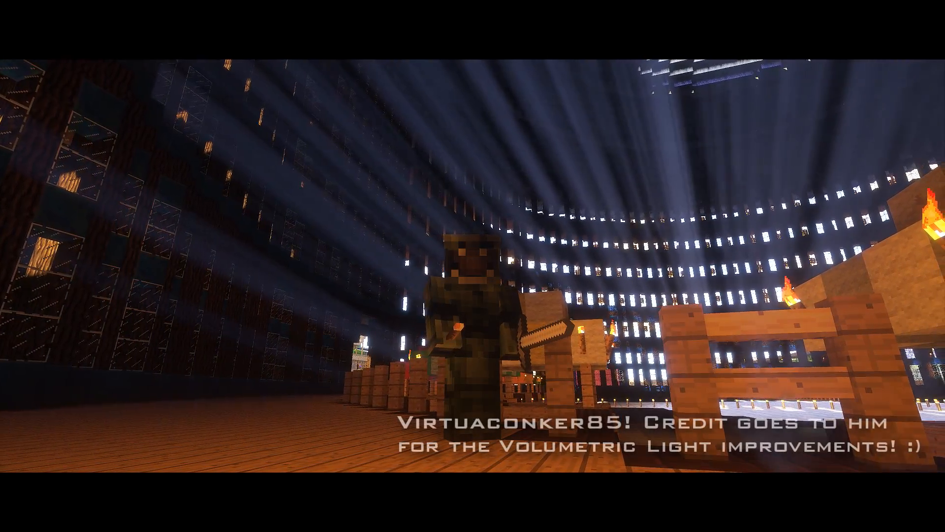
mouse_move(473, 265)
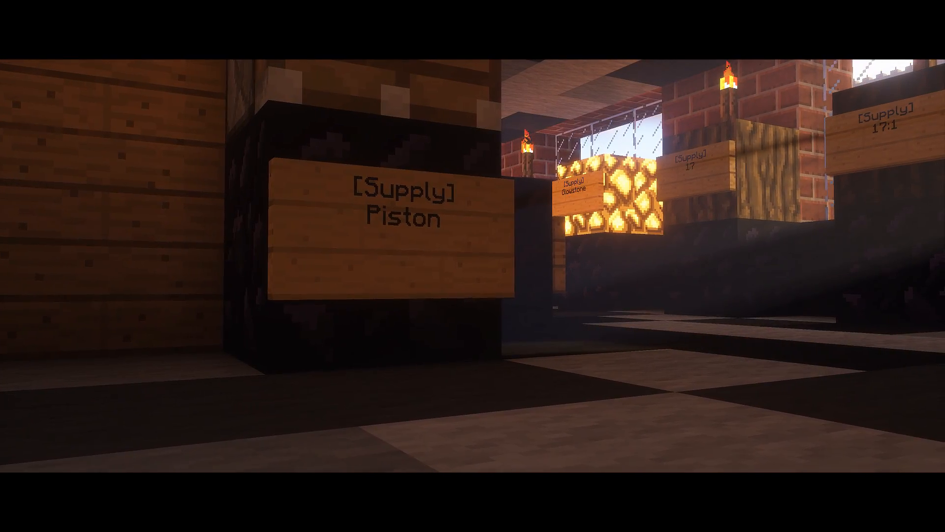
mouse_move(472, 266)
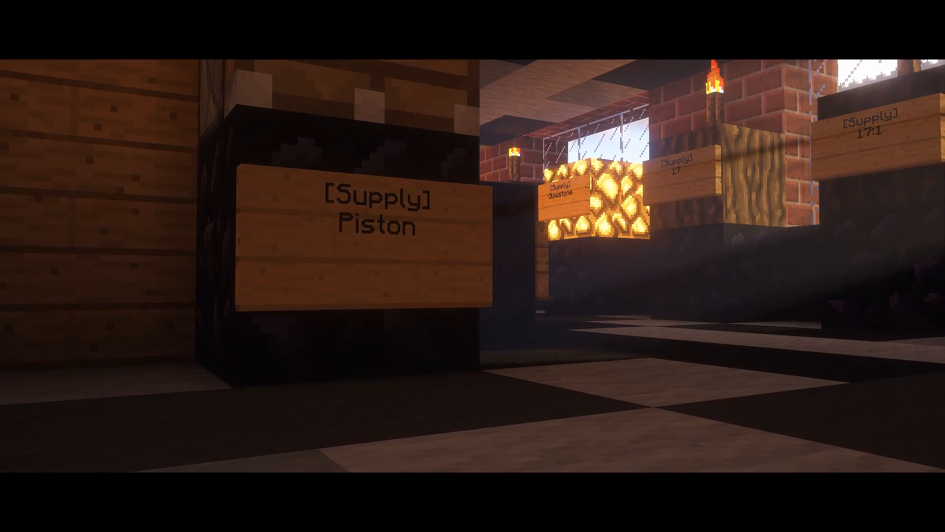
mouse_move(473, 266)
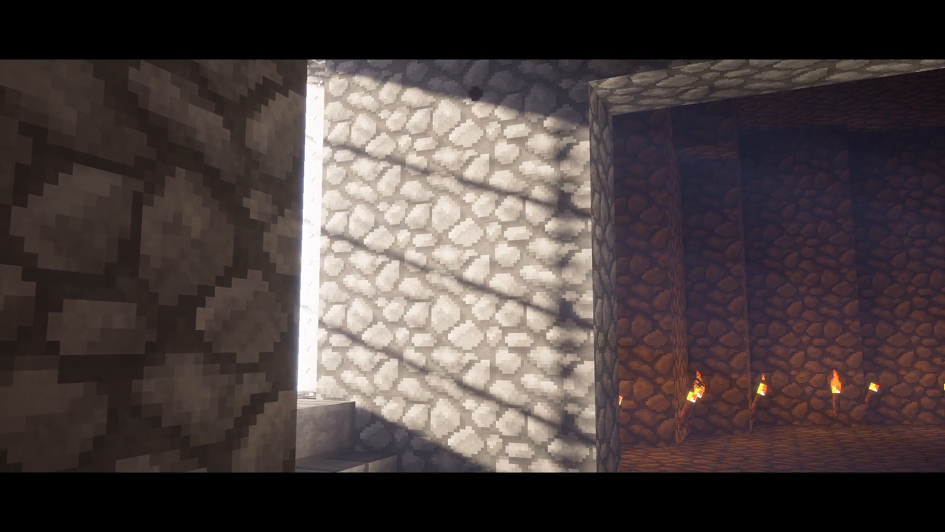
mouse_move(472, 266)
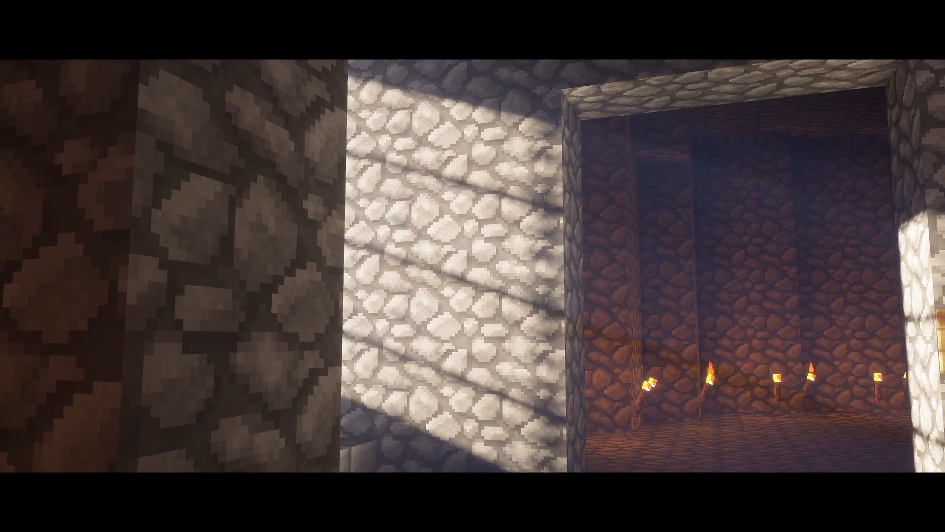
mouse_move(472, 266)
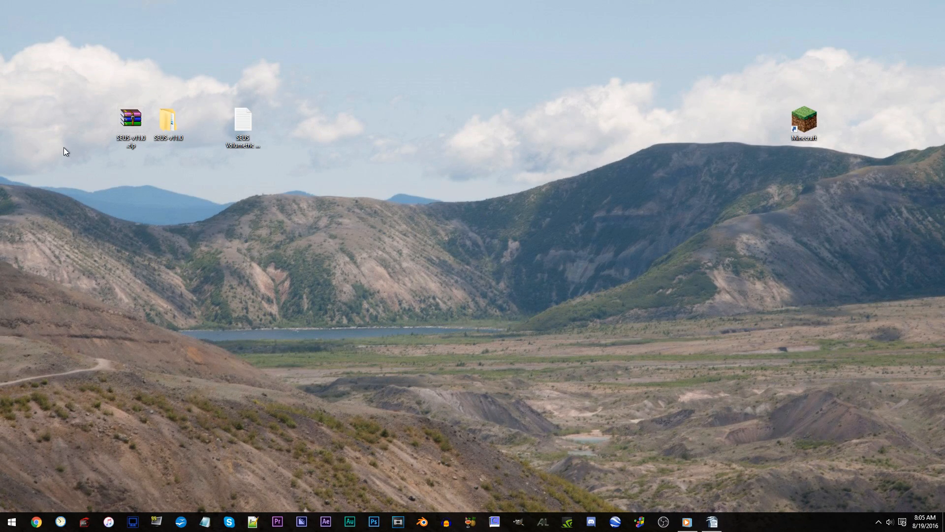
mouse_move(586, 73)
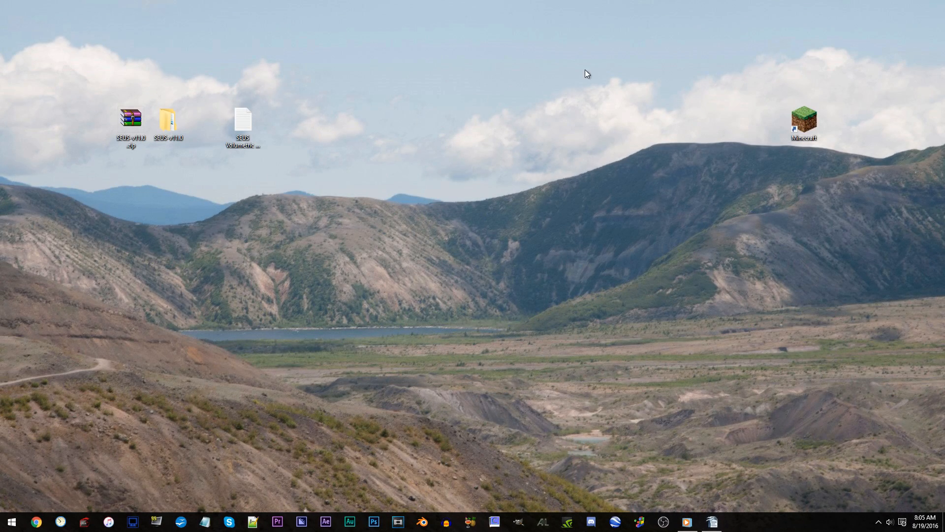
mouse_move(867, 178)
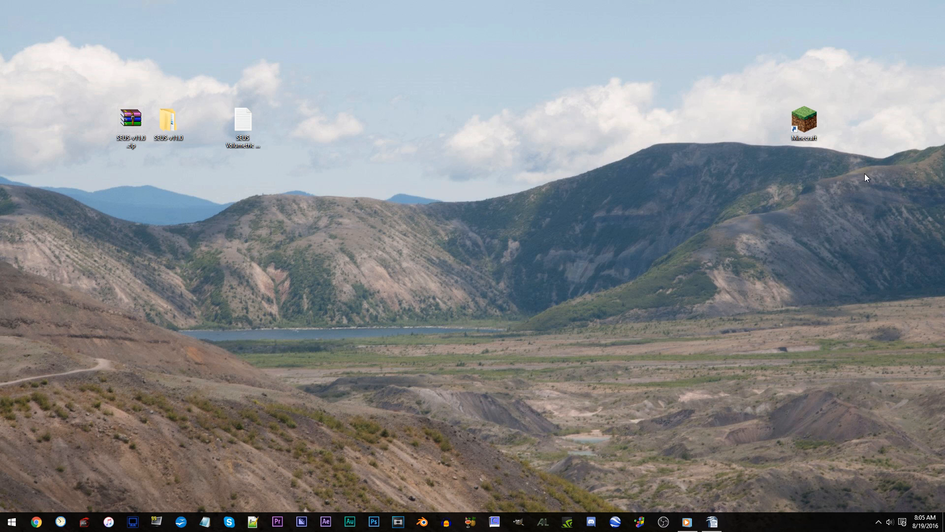
mouse_move(436, 134)
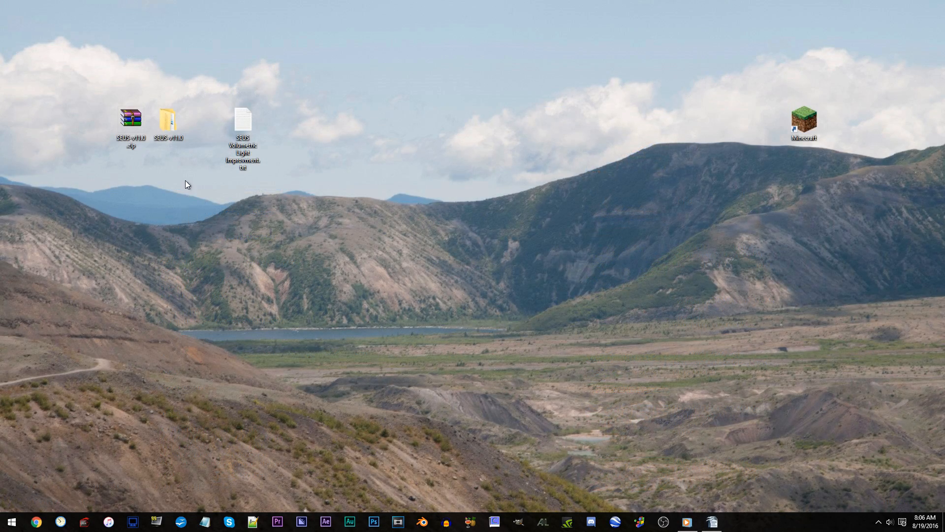
- Open composite1.fsh from the SEUS-v11.0 > shaders folder in Notepad++
double_click(167, 117)
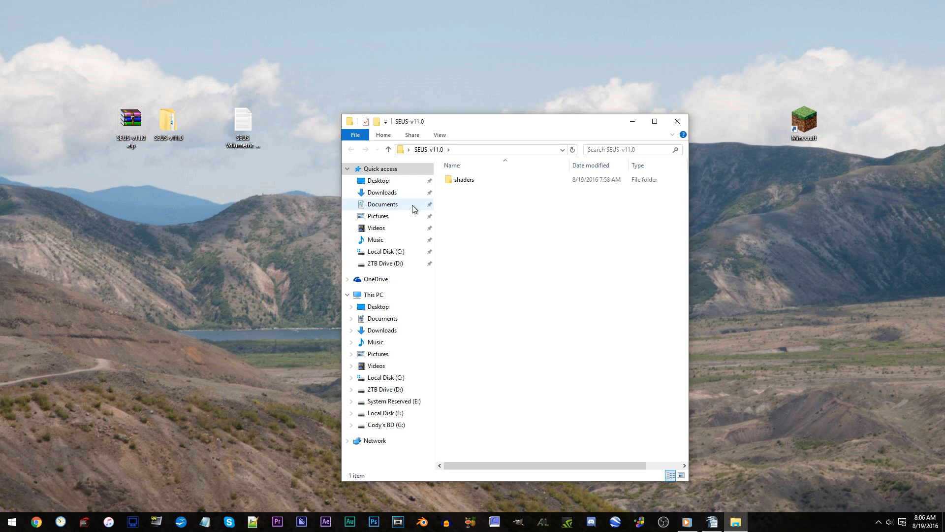
double_click(464, 179)
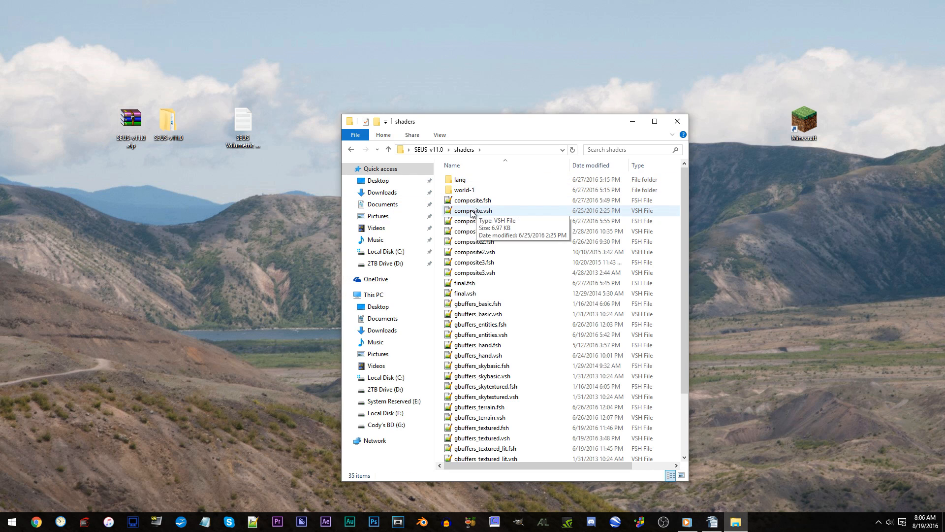
left_click(474, 221)
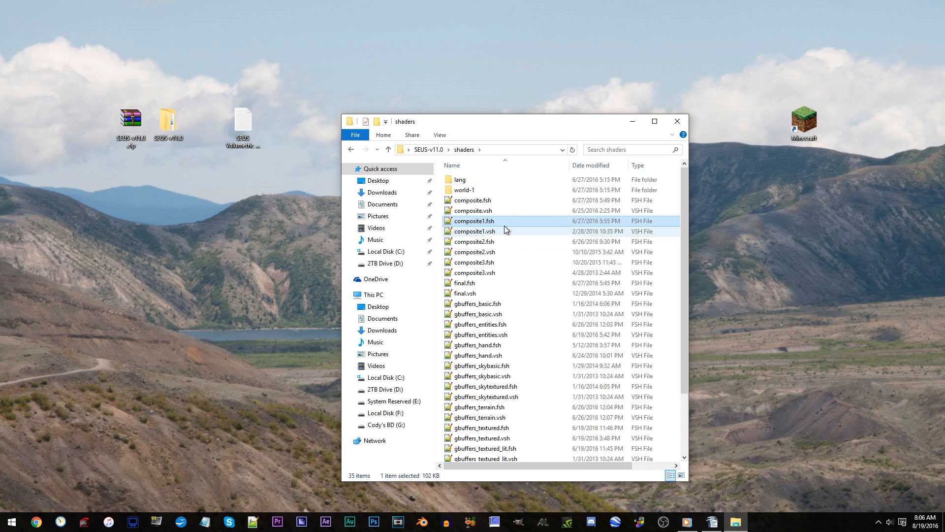
mouse_move(543, 225)
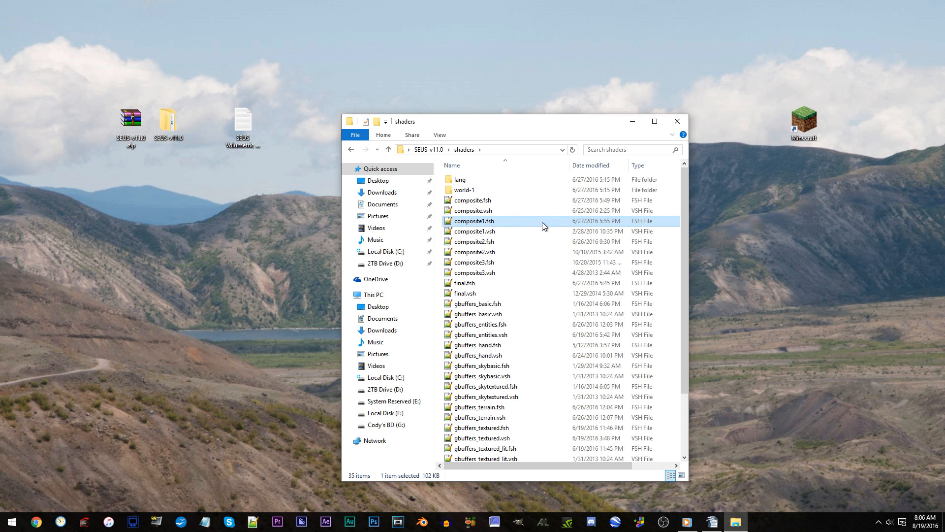
double_click(473, 221)
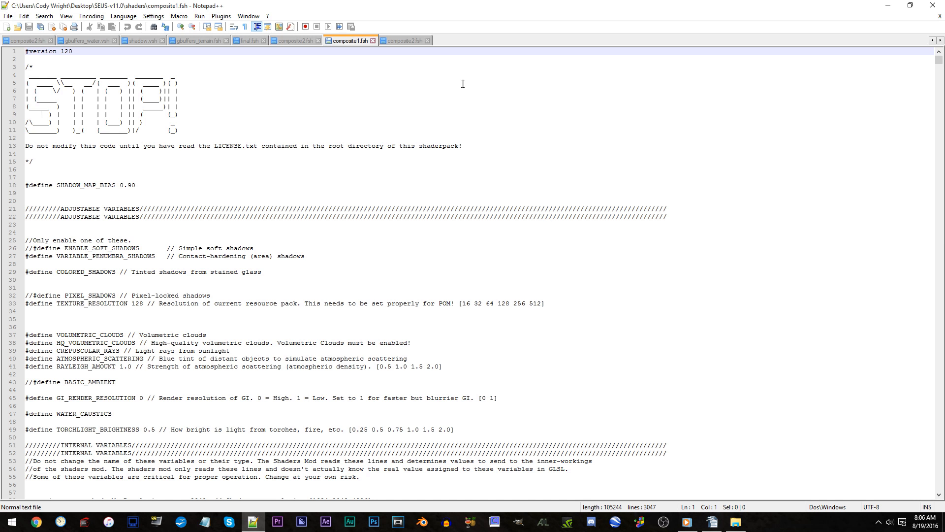
- Open the volumetric light guide in Notepad++ alongside composite2.fsh and minimize Explorer
left_click(911, 6)
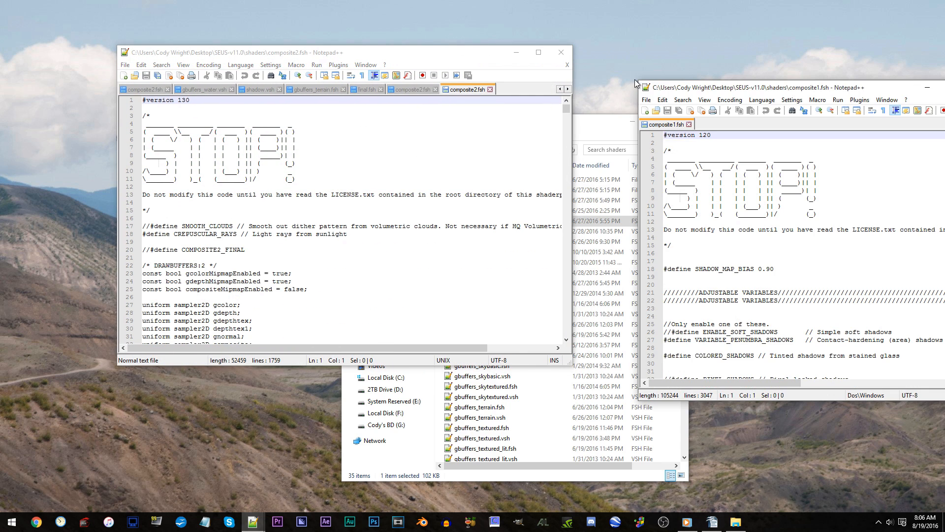
left_click(561, 52)
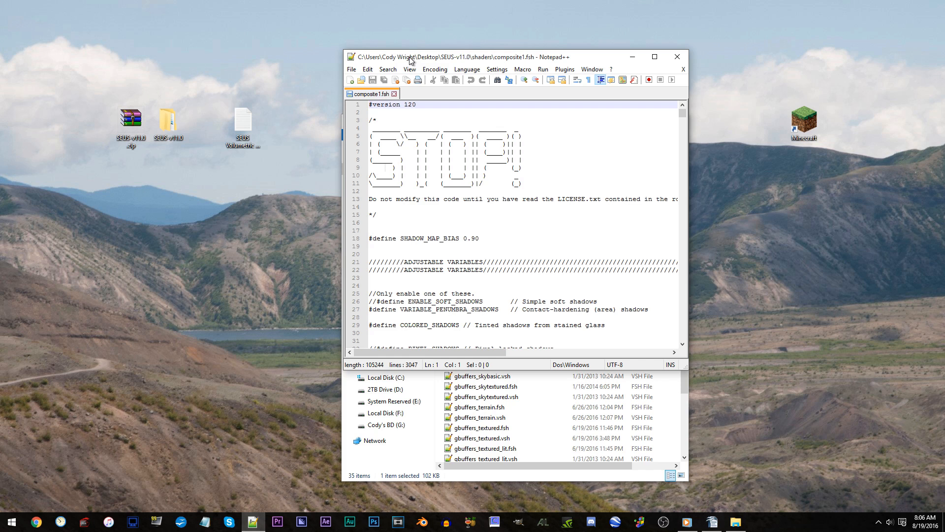
mouse_move(316, 321)
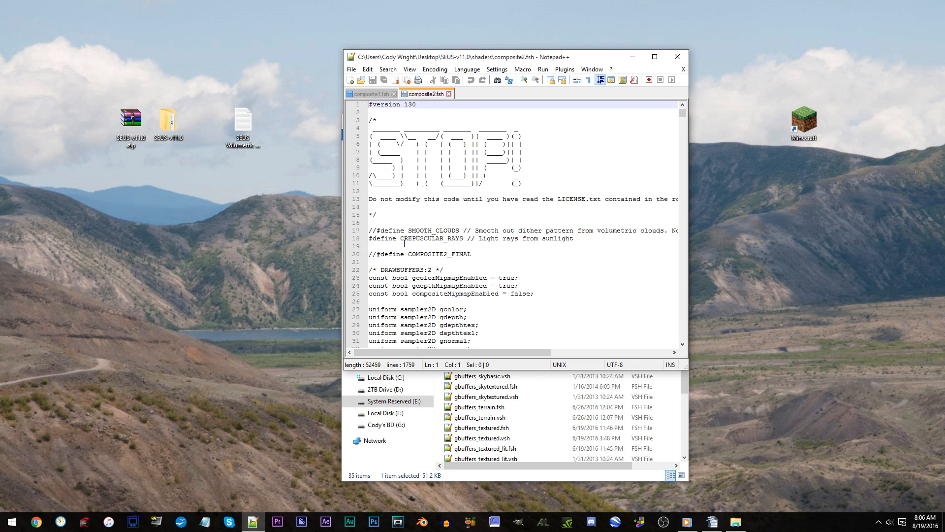
right_click(243, 124)
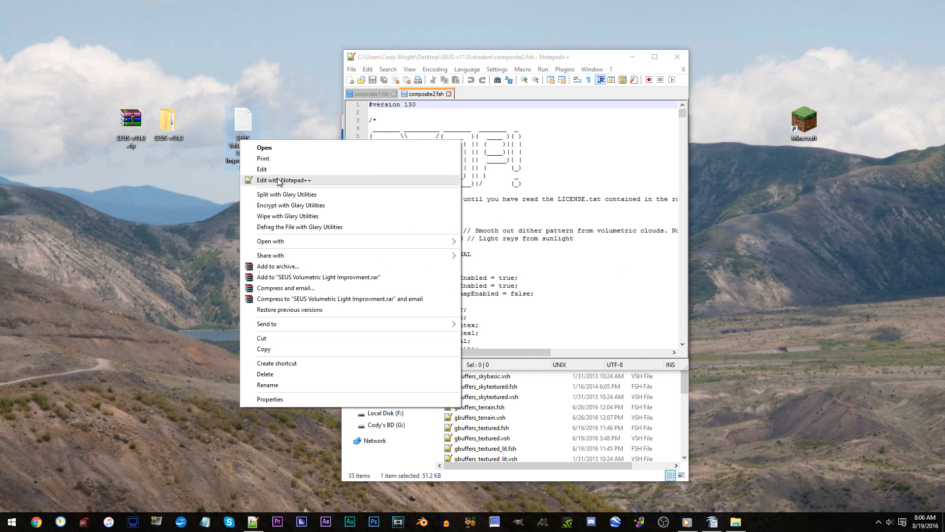
left_click(284, 179)
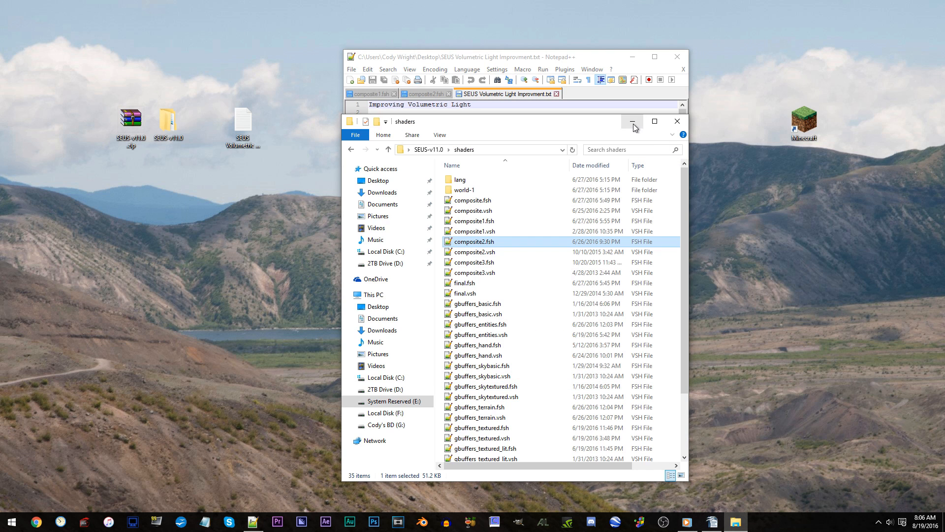
left_click(633, 121)
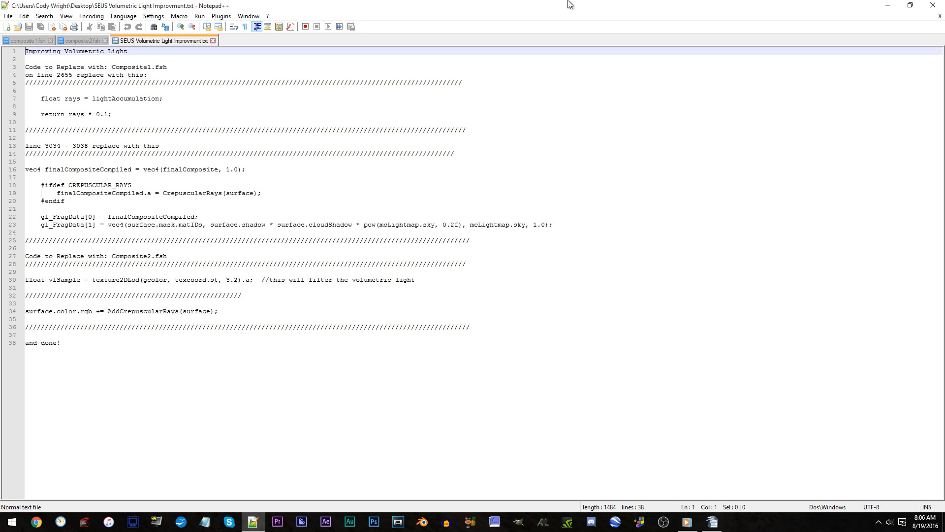
mouse_move(577, 10)
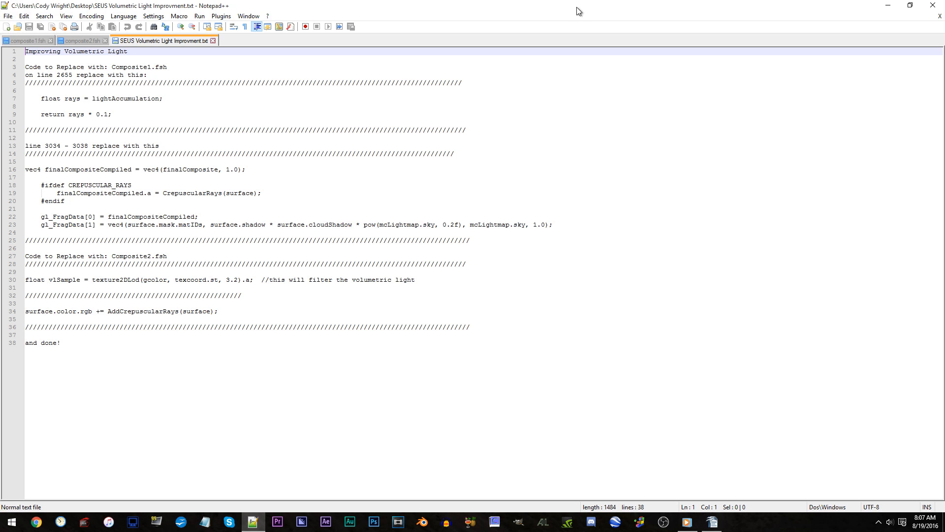
mouse_move(22, 50)
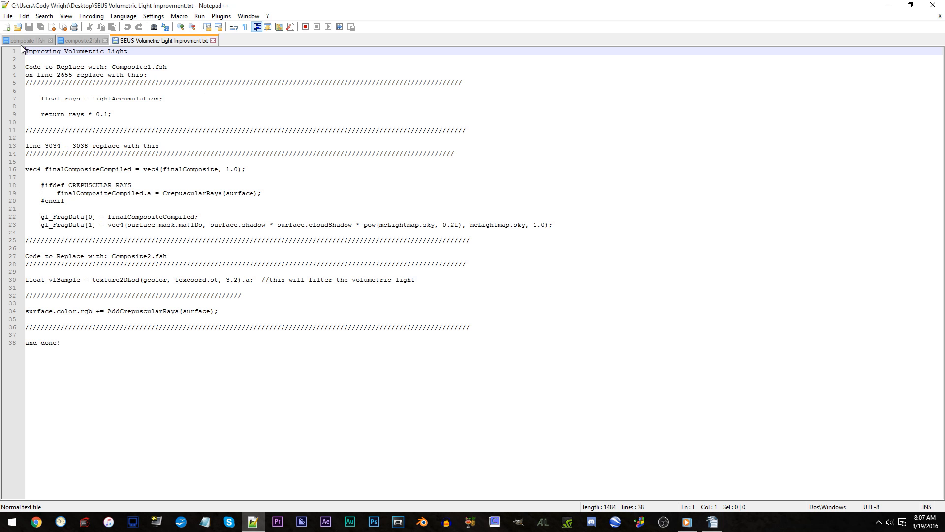
- Change compositeFormat on line 77 of composite1.fsh from RGB8 to RGBA8
left_click(27, 40)
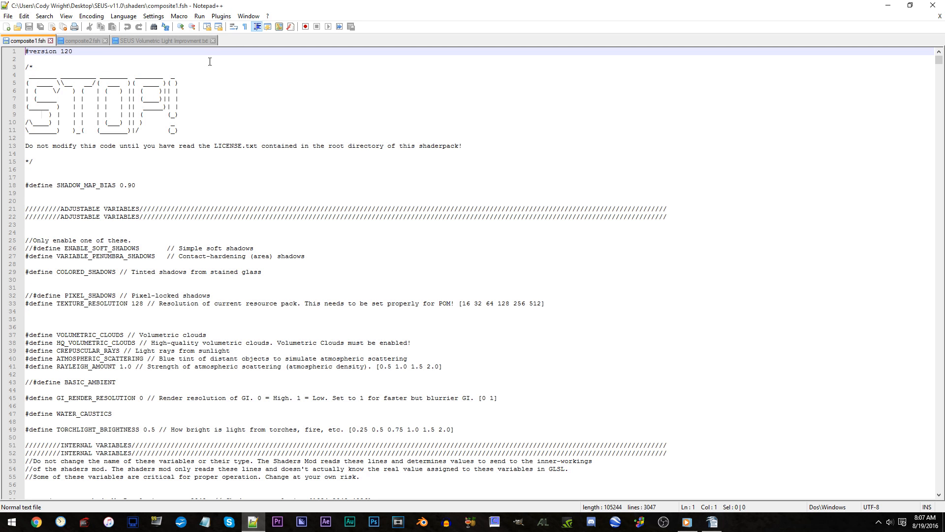
scroll("down", 3)
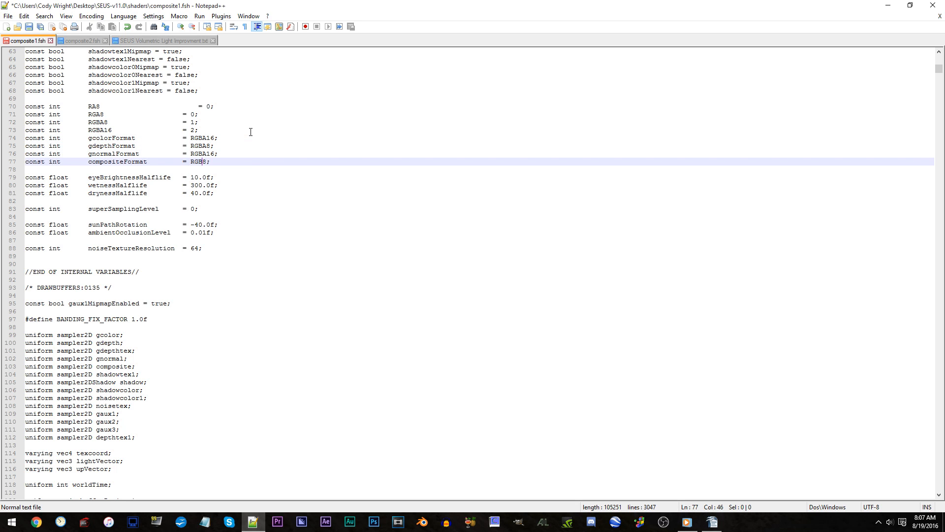
type("A")
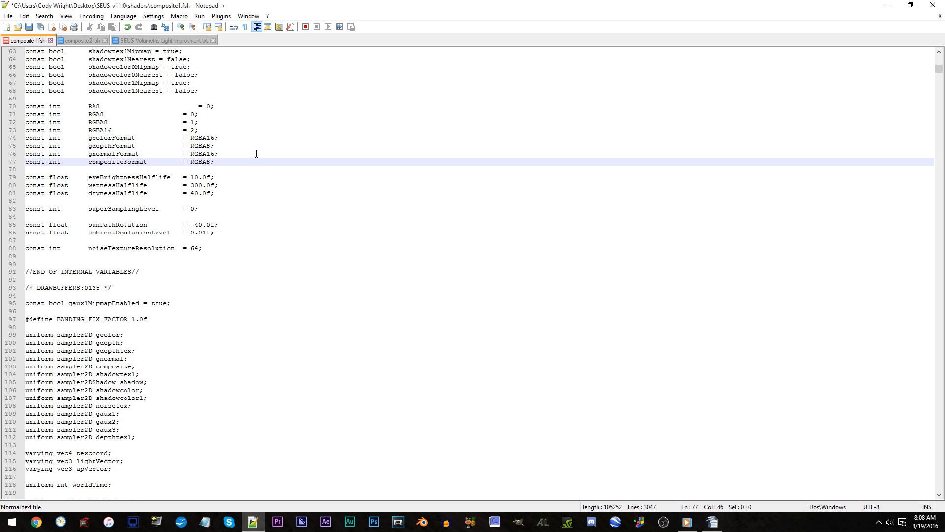
mouse_move(494, 204)
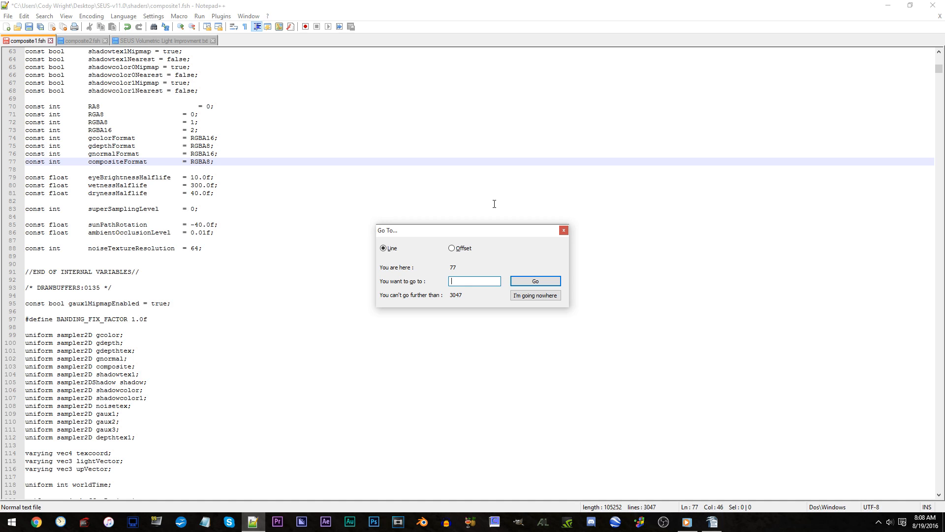
- Go to line 2585 and delete CrepuscularRays' rain-strength early return
type("2585")
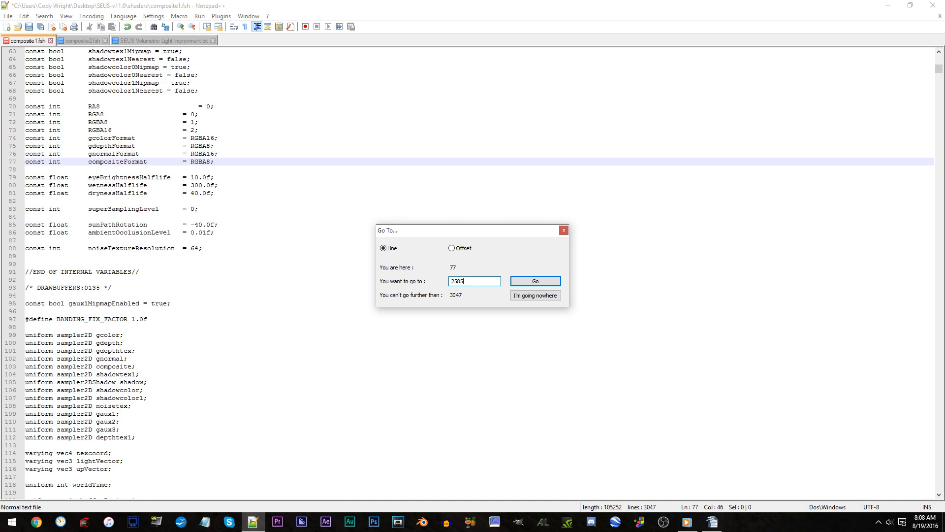
mouse_move(490, 218)
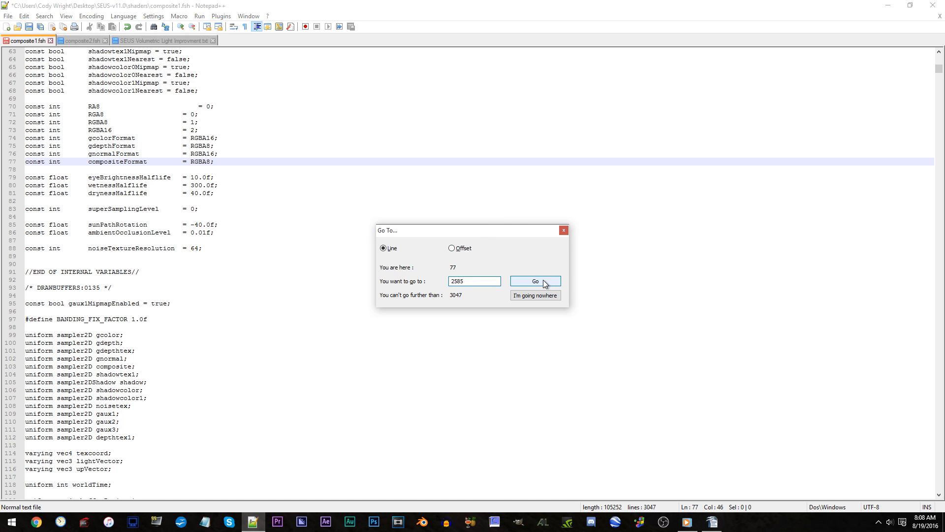
left_click(534, 281)
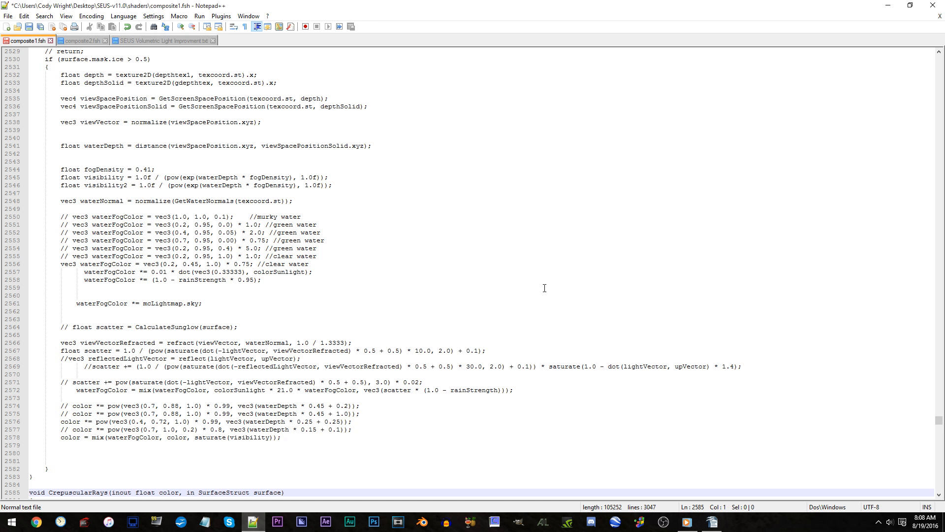
scroll("down", 3)
type("float")
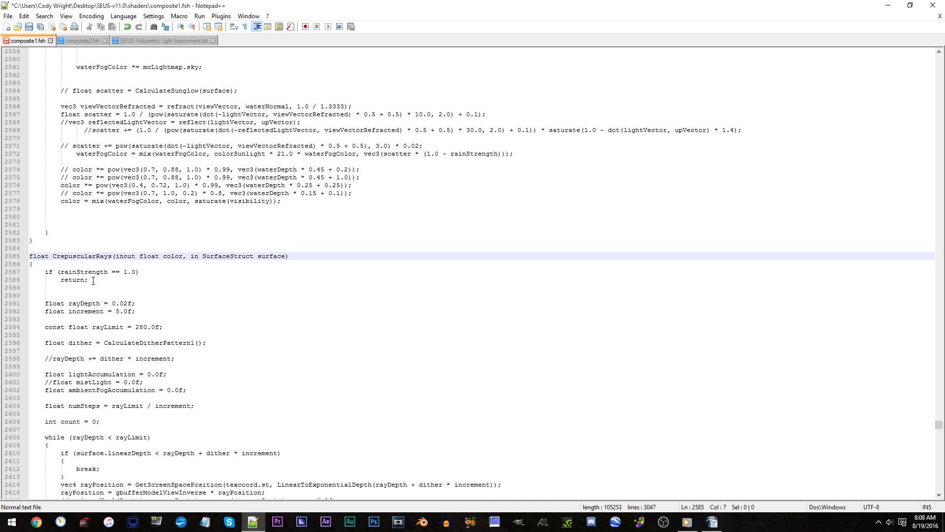
left_click(183, 256)
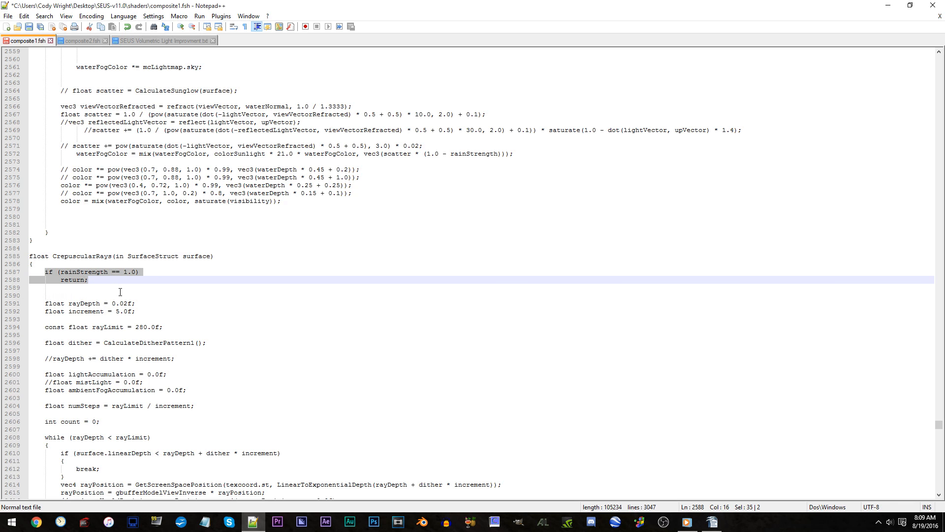
key("Delete")
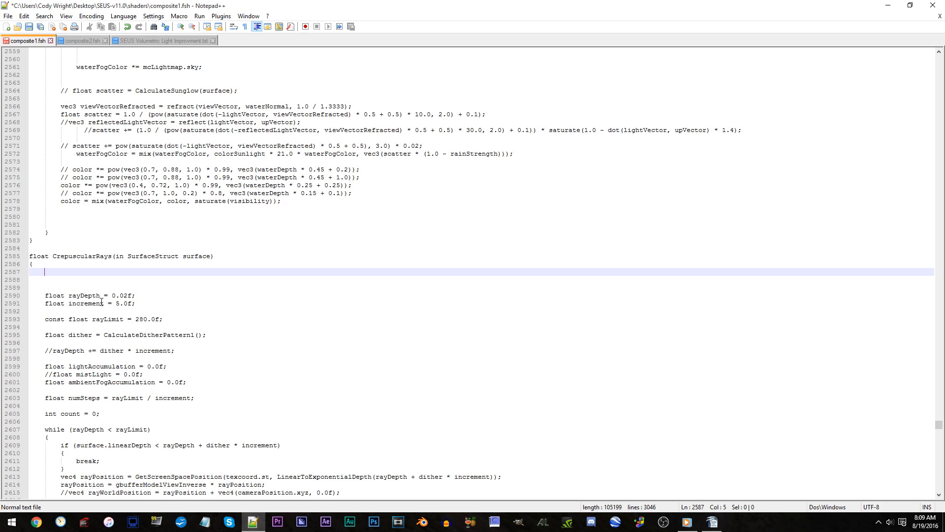
- Change the ray increment to 4.0f and rayLimit to 30.0f
left_click(121, 303)
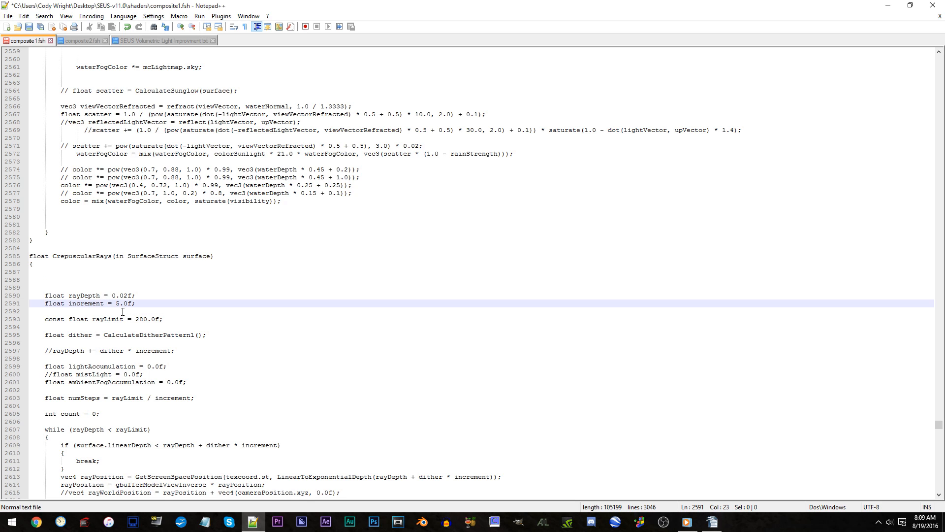
type("4")
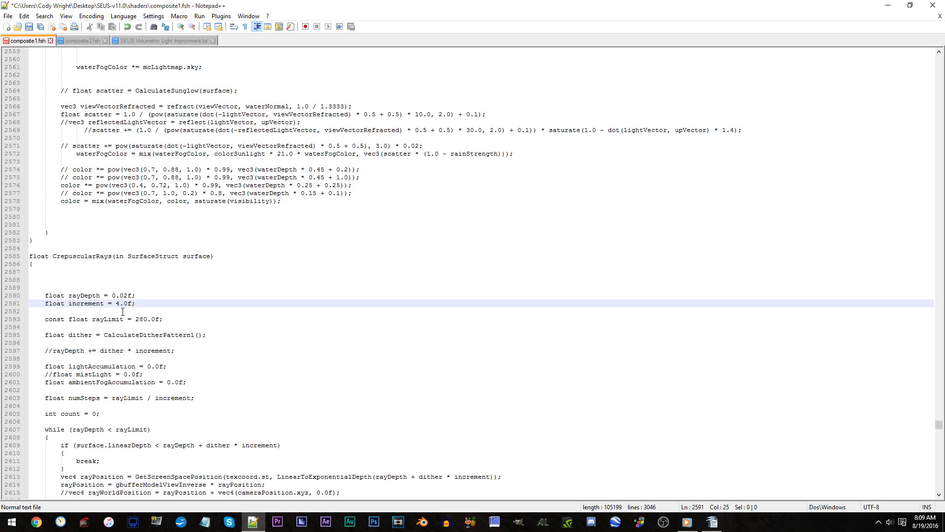
left_click(136, 319)
type("3")
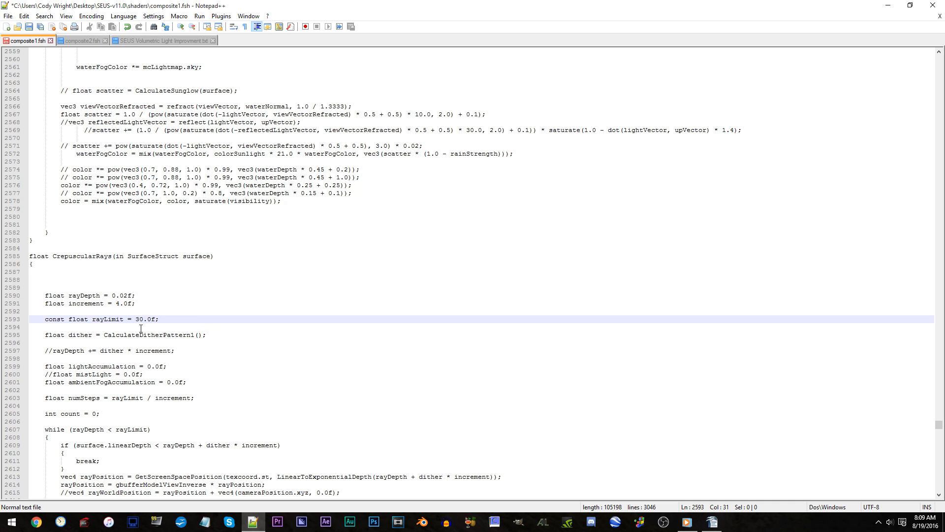
- Use CalculateDitherPattern2 and sample shadow2DLod at plain rayPosition.z with LOD 2
left_click(109, 344)
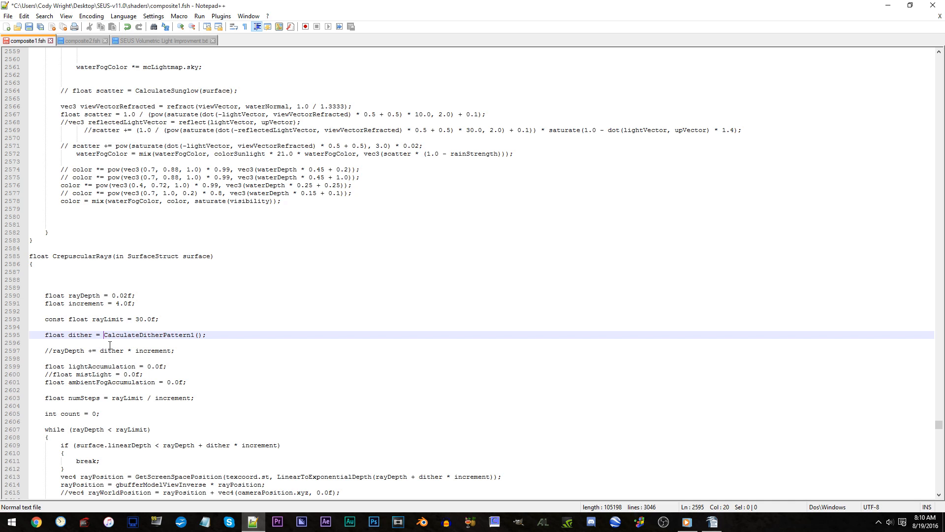
left_click(191, 335)
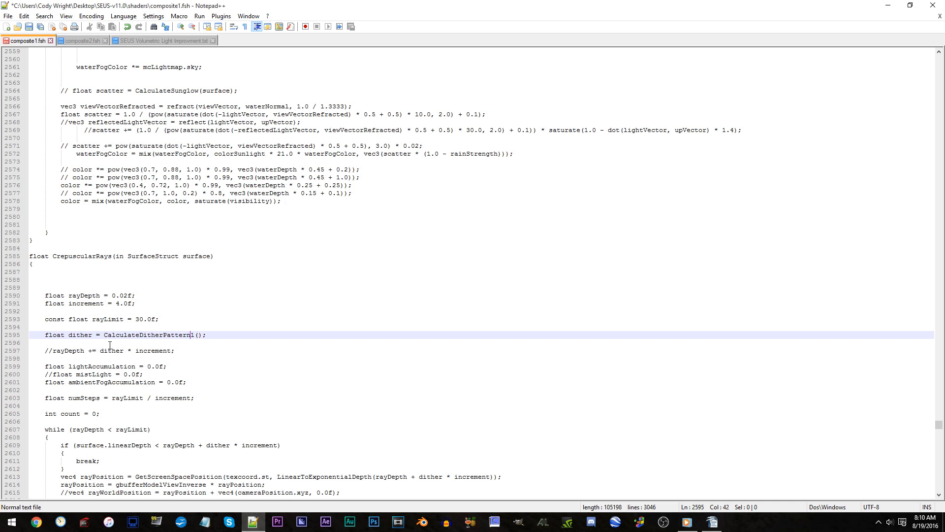
type("2")
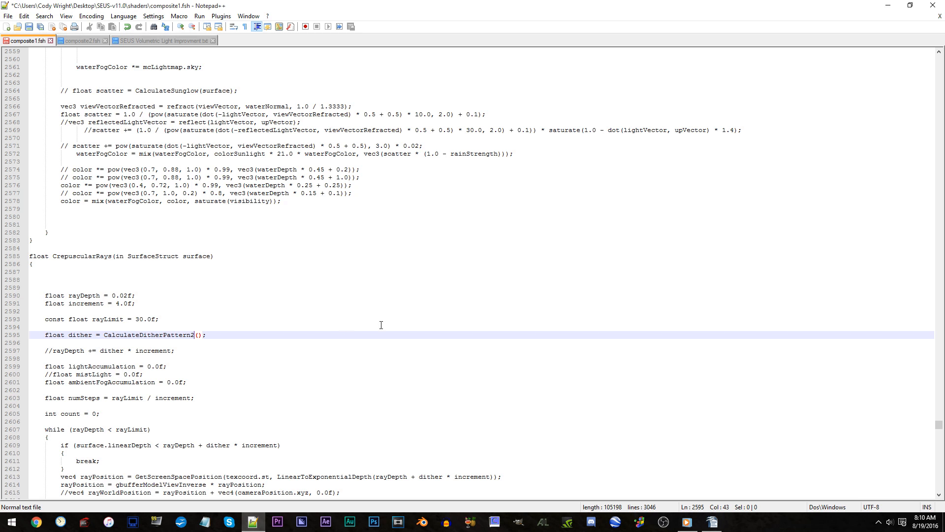
scroll("down", 3)
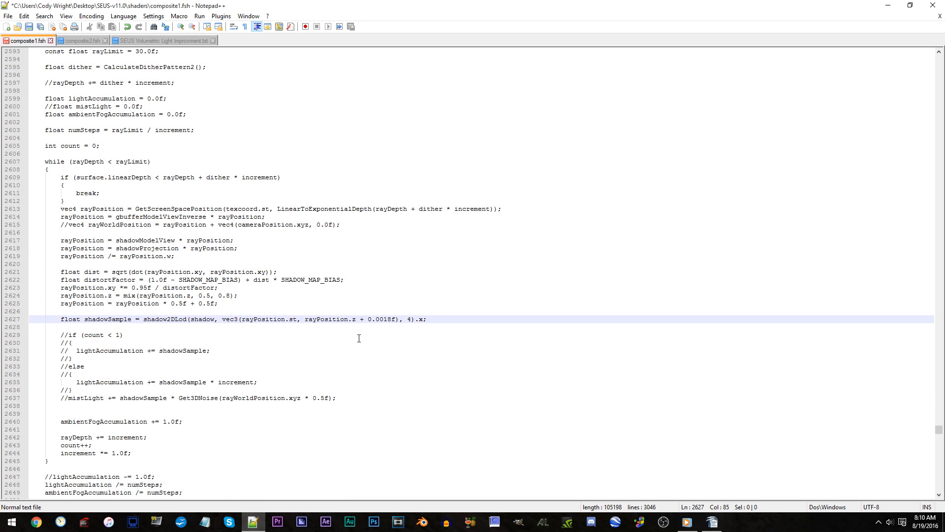
mouse_move(367, 332)
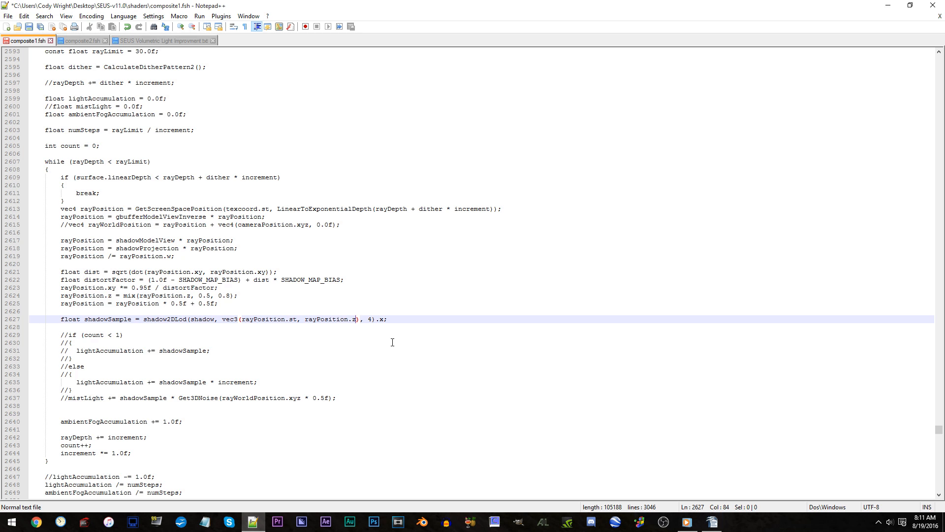
type("2")
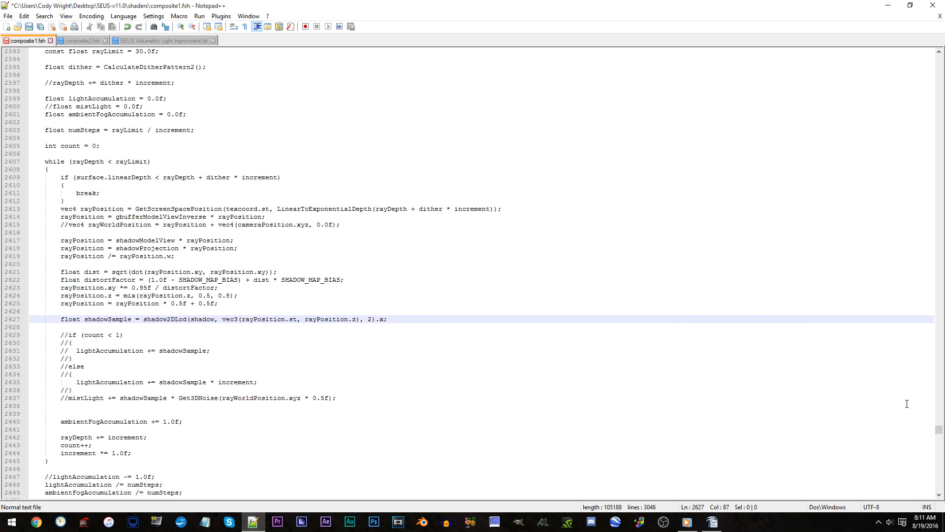
scroll("down", 3)
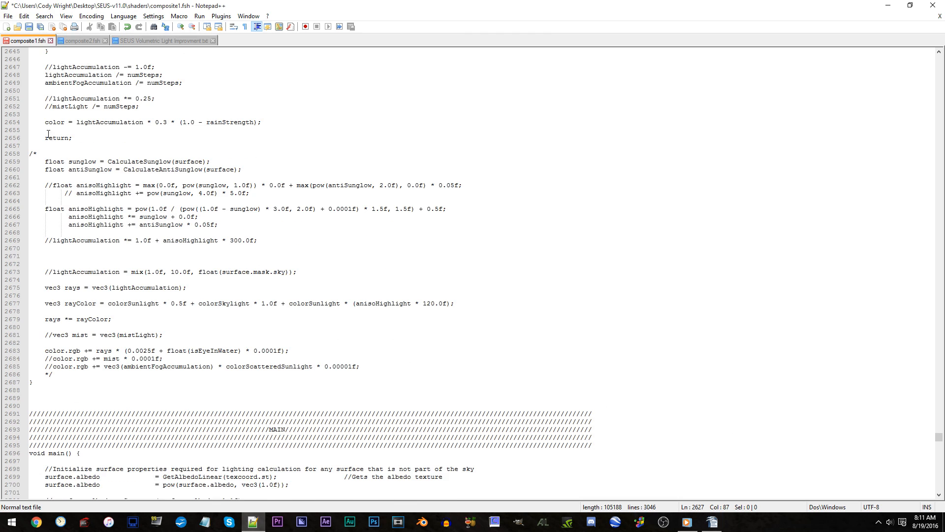
- Replace the old ray-color block with the guide's rays code returning lightAccumulation * 0.1
left_click(46, 121)
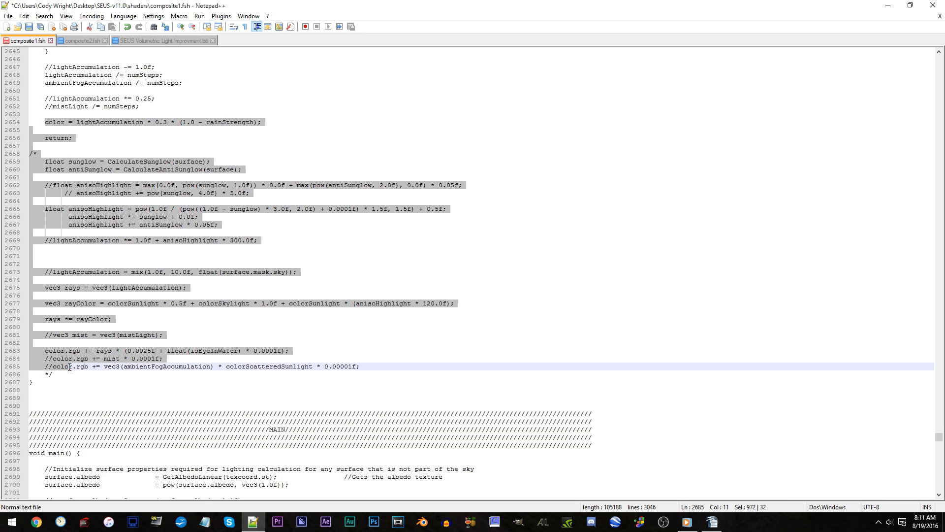
key("Delete")
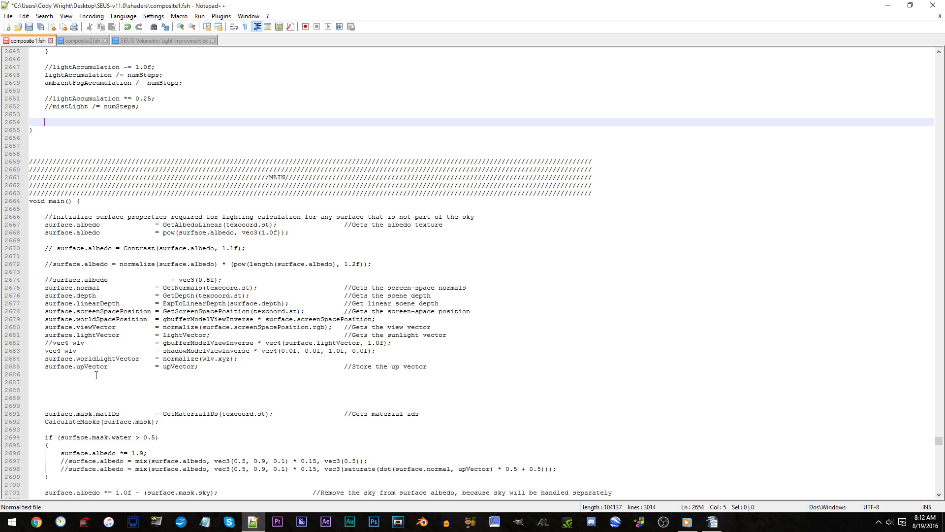
left_click(163, 40)
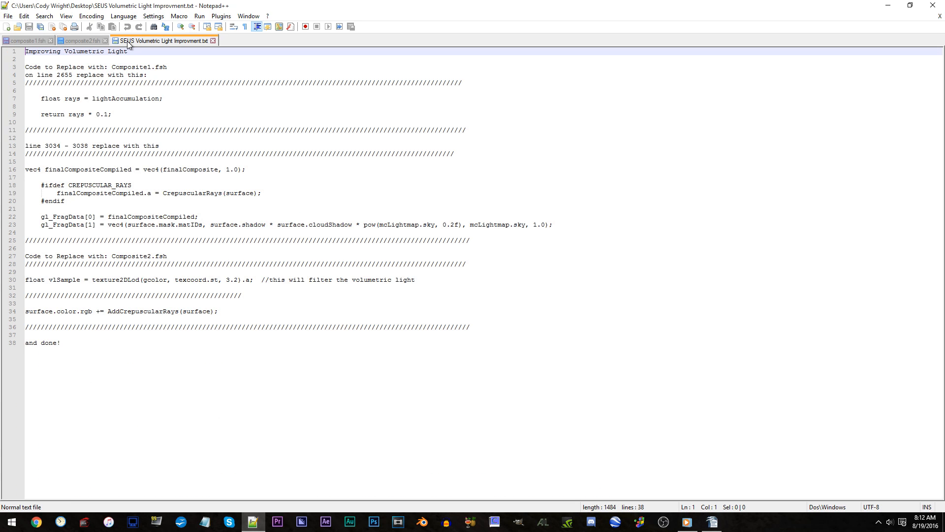
left_click_drag(40, 98, 112, 114)
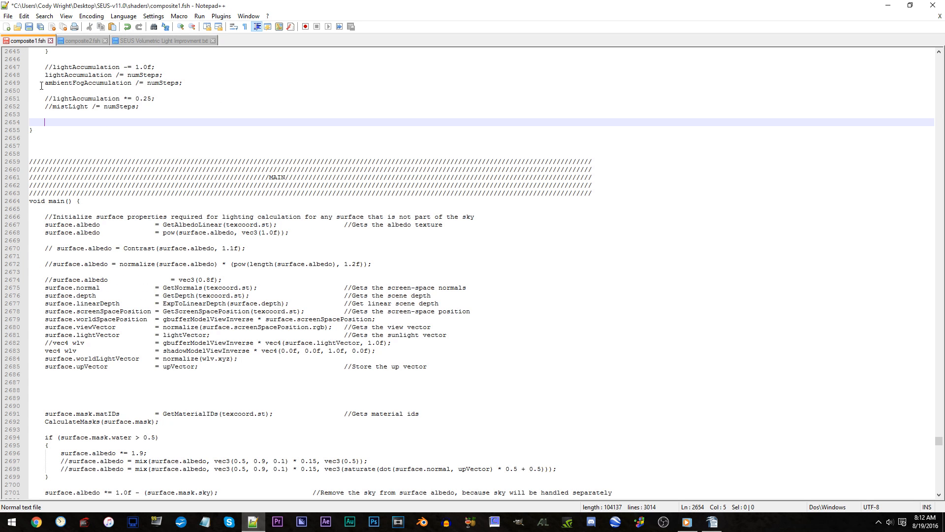
right_click(45, 121)
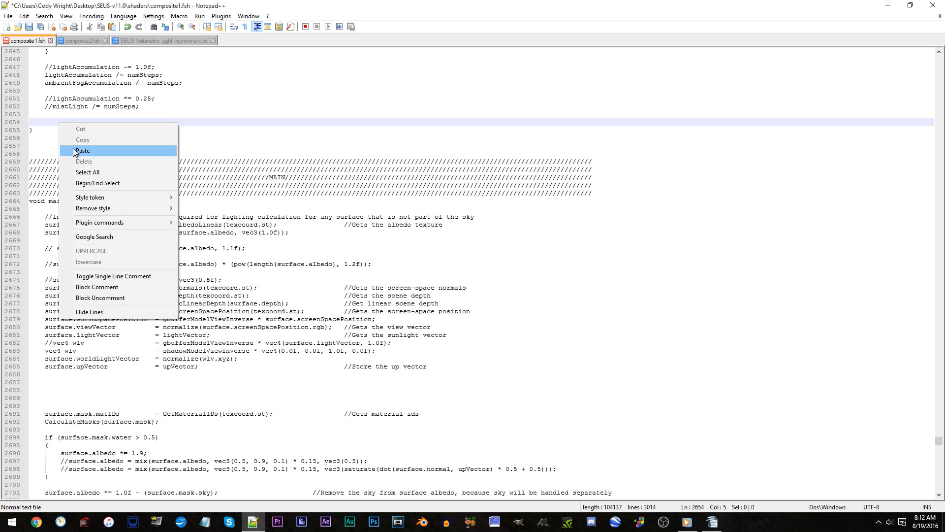
left_click(83, 150)
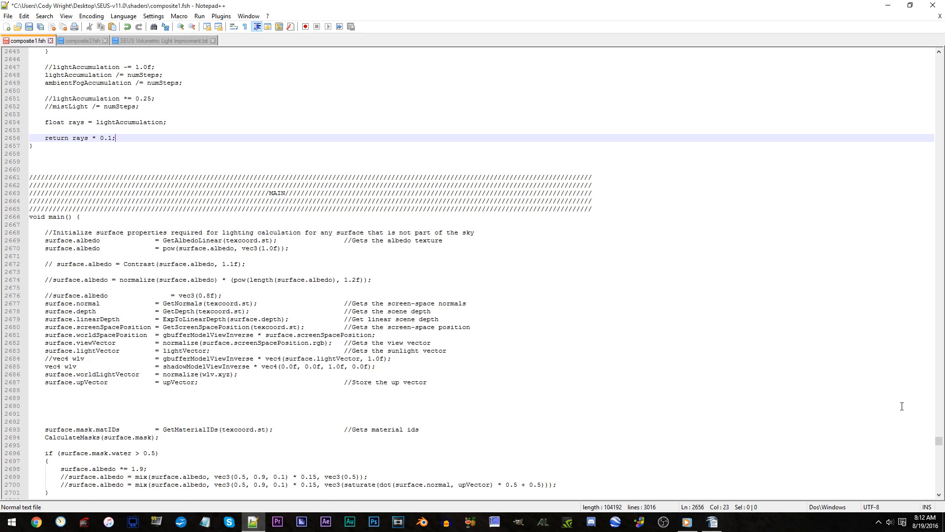
- Delete the old crepuscularRays block and the gl_FragData[0] and [1] lines
scroll("down", 3)
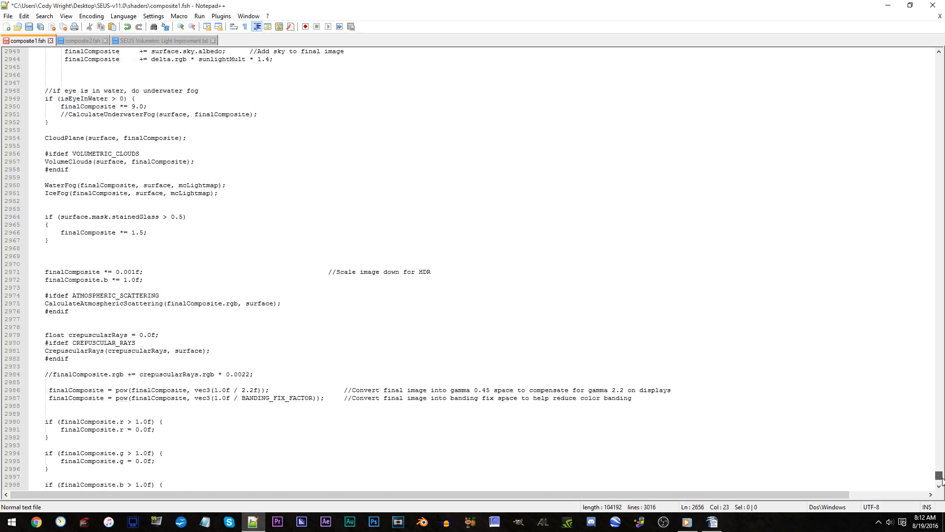
scroll("down", 3)
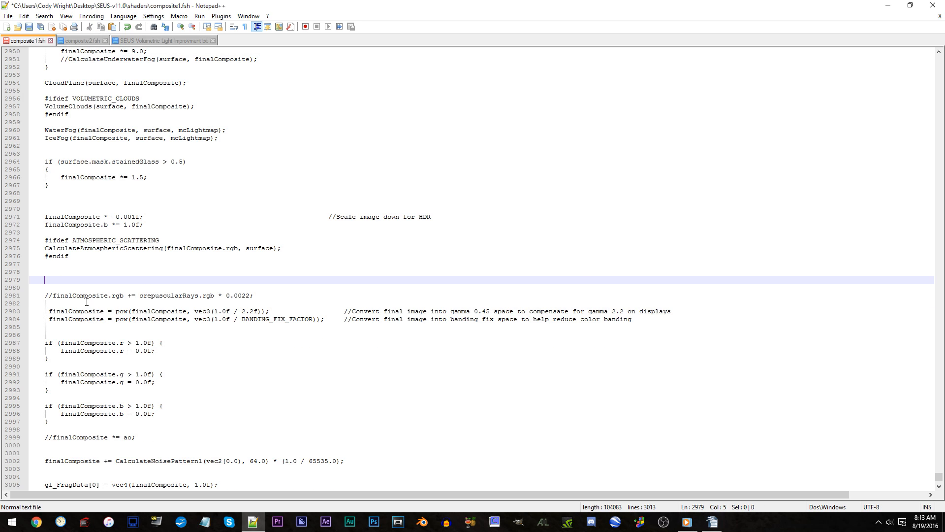
scroll("down", 3)
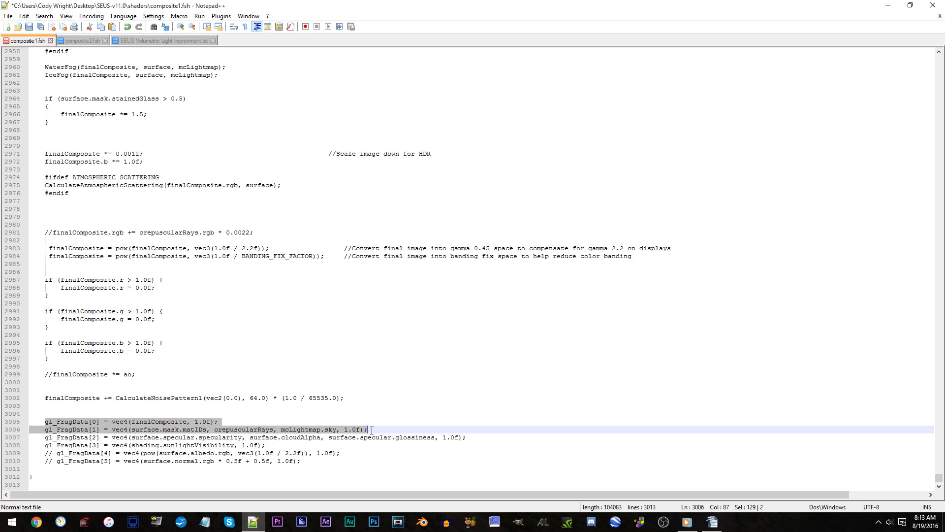
key("Delete")
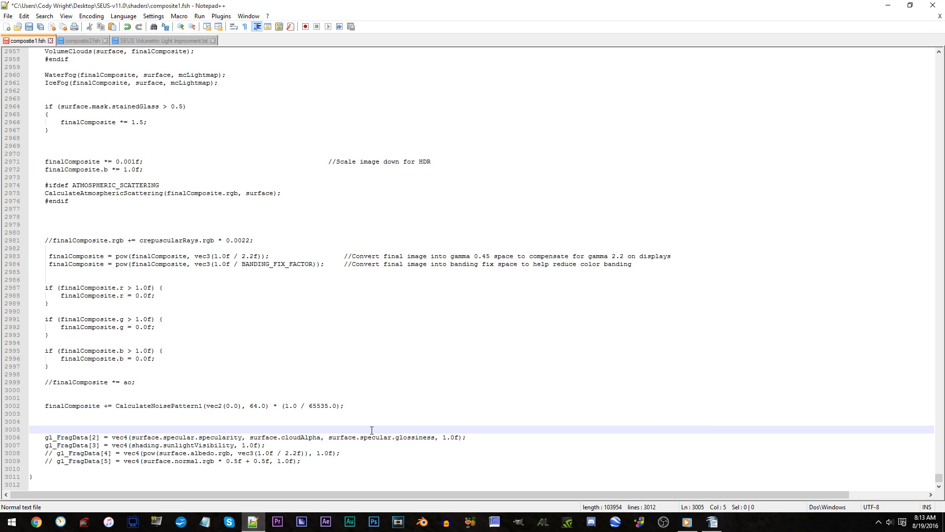
mouse_move(148, 39)
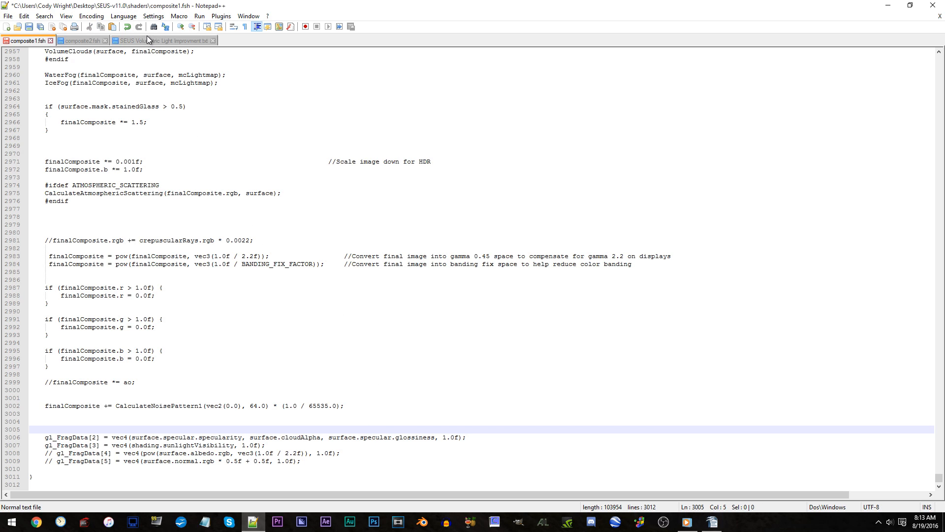
- Paste the guide's finalCompositeCompiled block and gl_FragData outputs at line 3005, then save
left_click(163, 40)
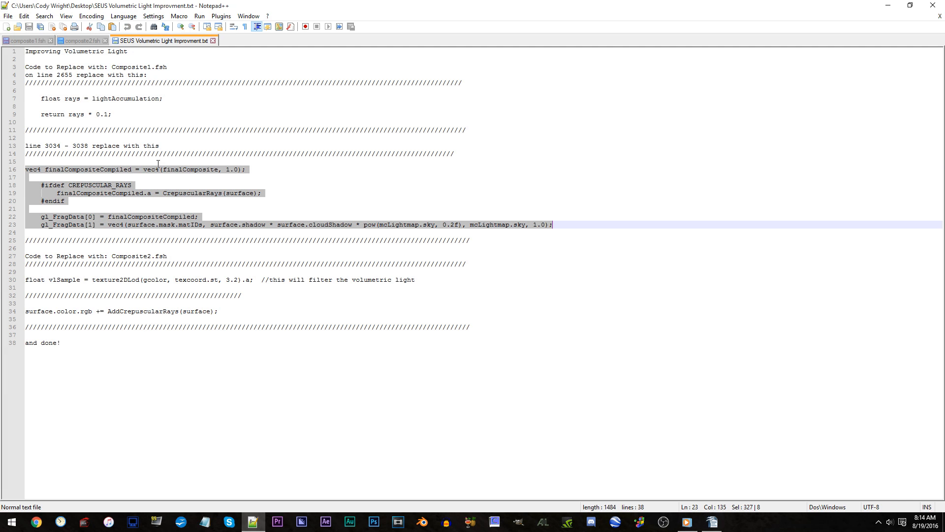
left_click(25, 41)
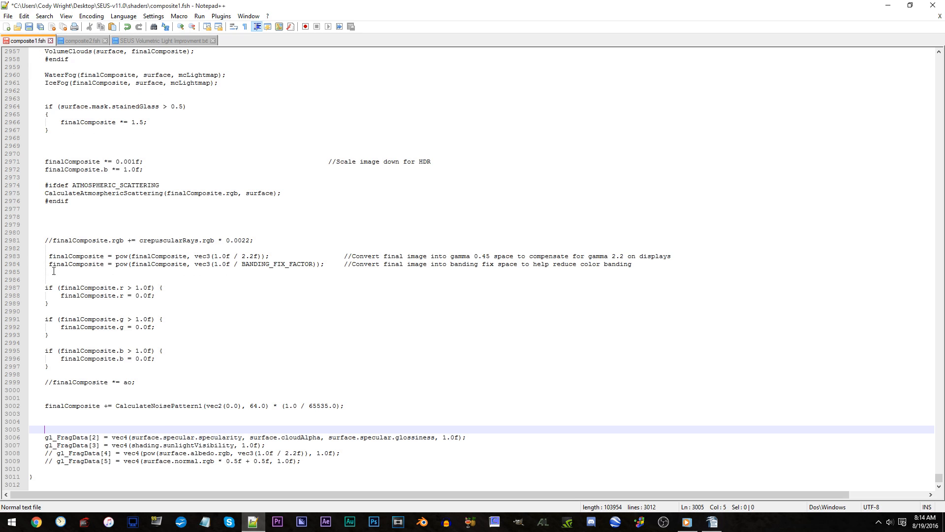
right_click(53, 271)
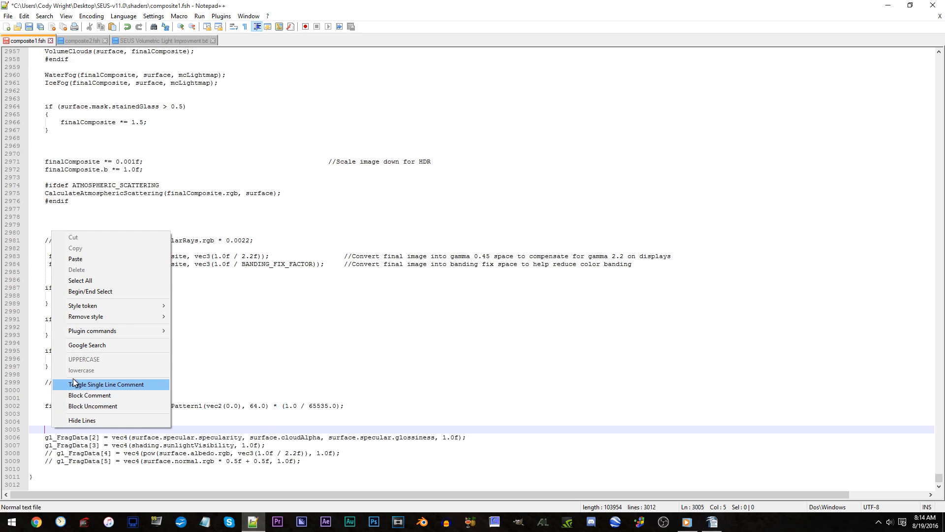
left_click(107, 384)
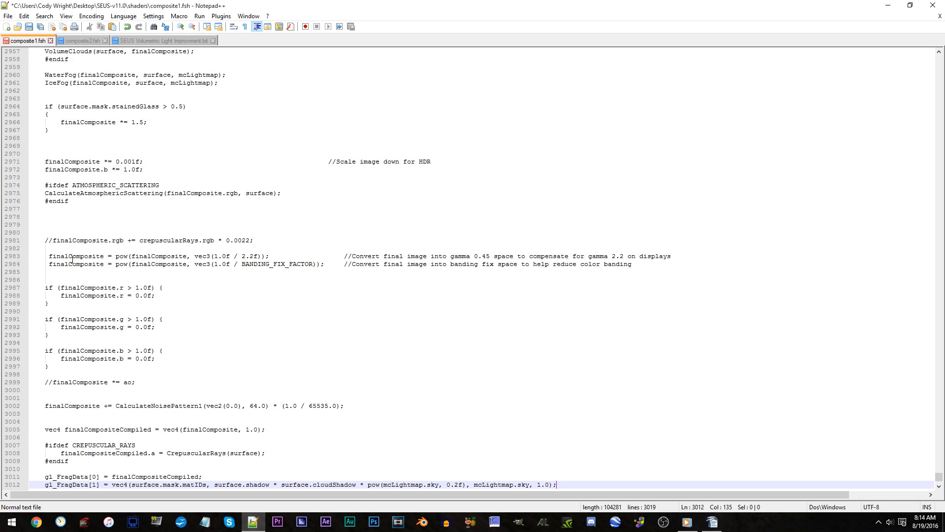
mouse_move(176, 231)
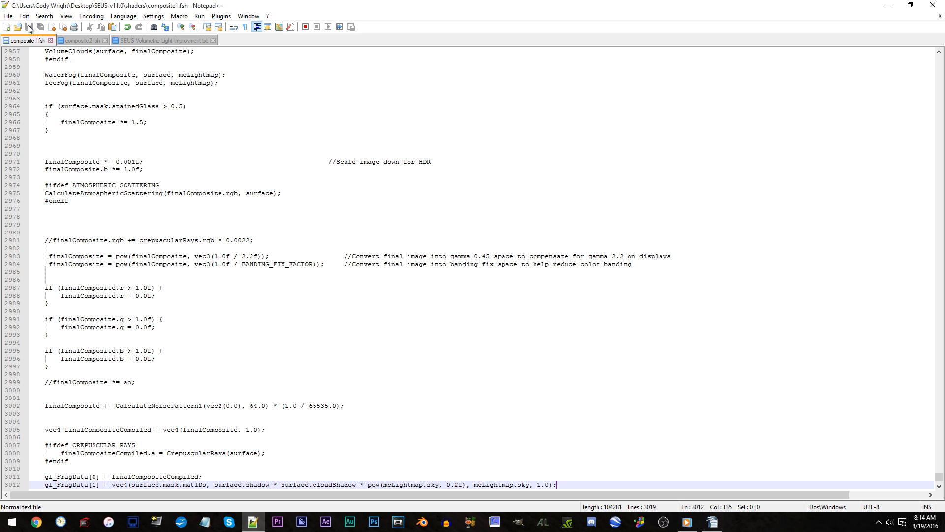
left_click(60, 41)
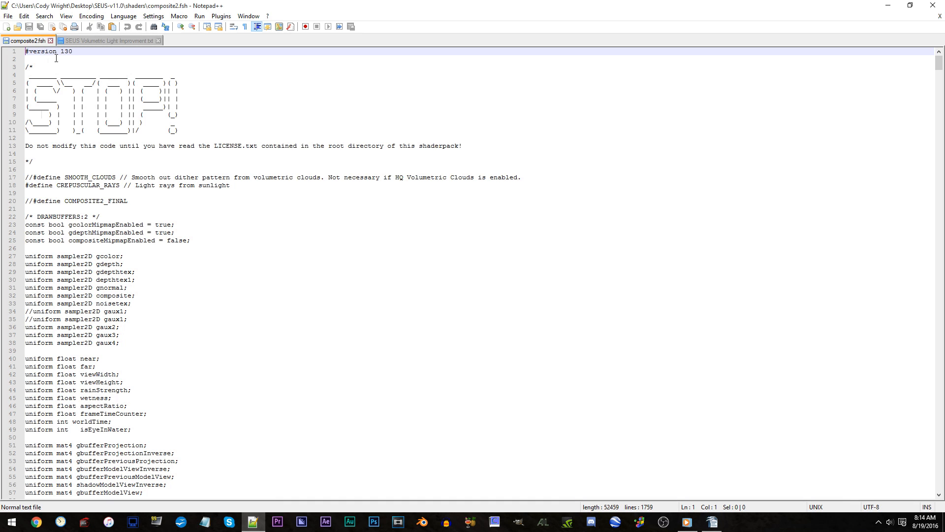
mouse_move(150, 245)
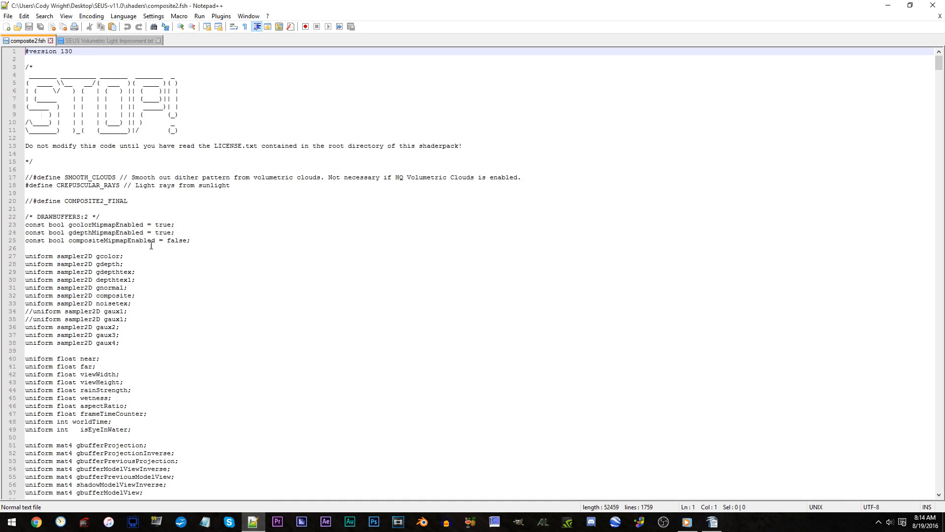
- Set compositeMipmapEnabled to true and drop 'vec2 coord,' from AddCrepuscularRays
left_click(190, 240)
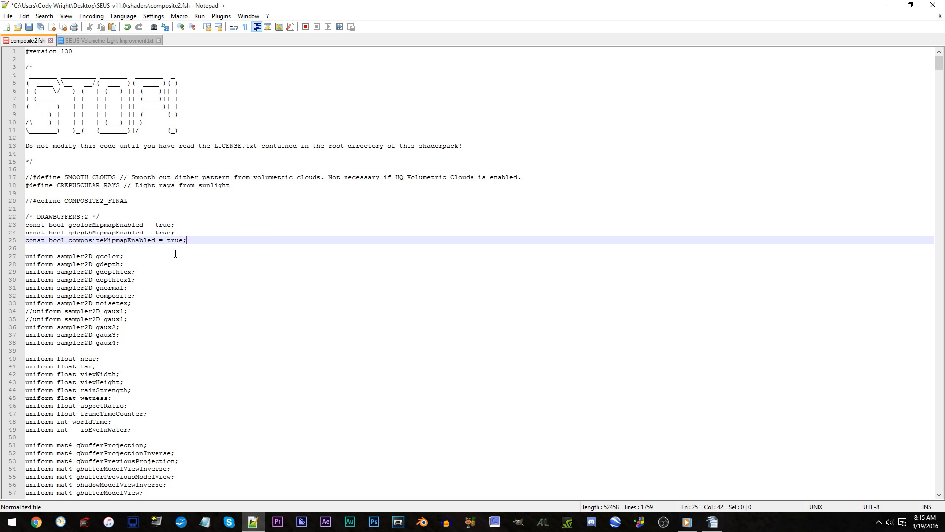
scroll("down", 3)
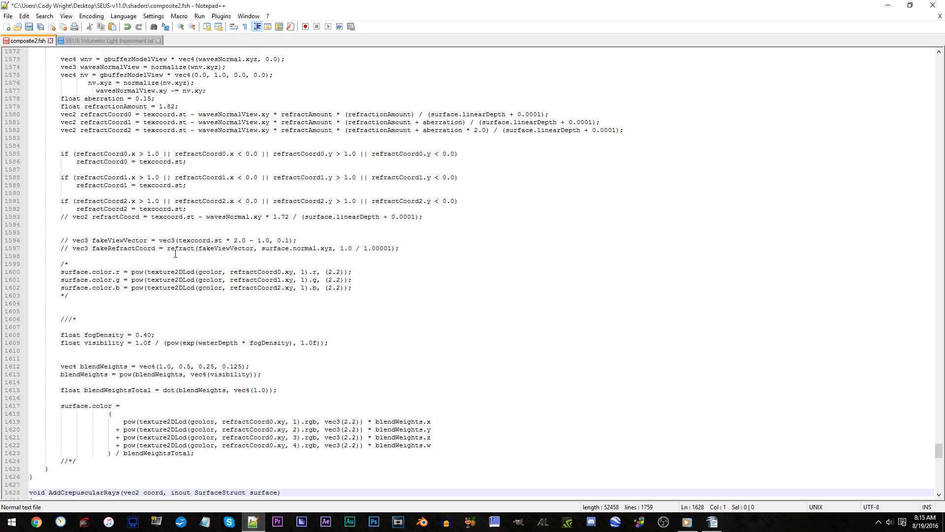
scroll("down", 3)
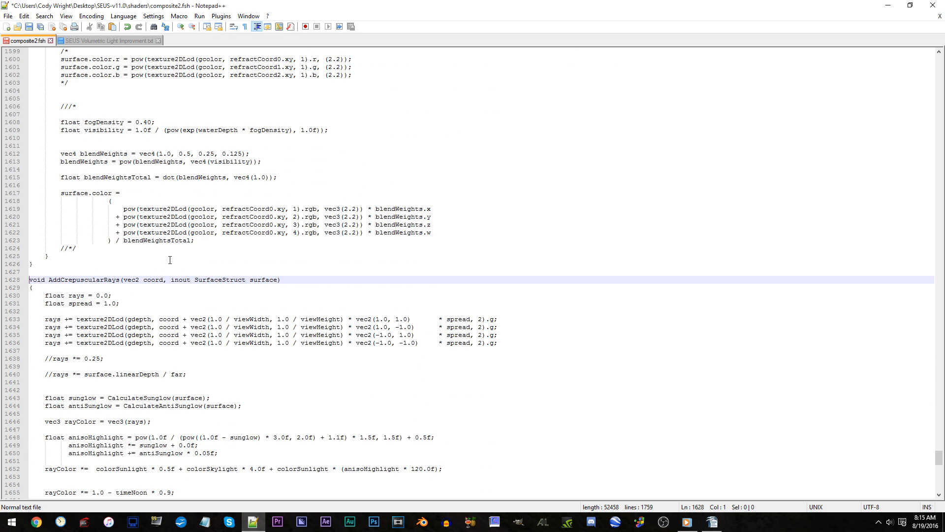
left_click(43, 280)
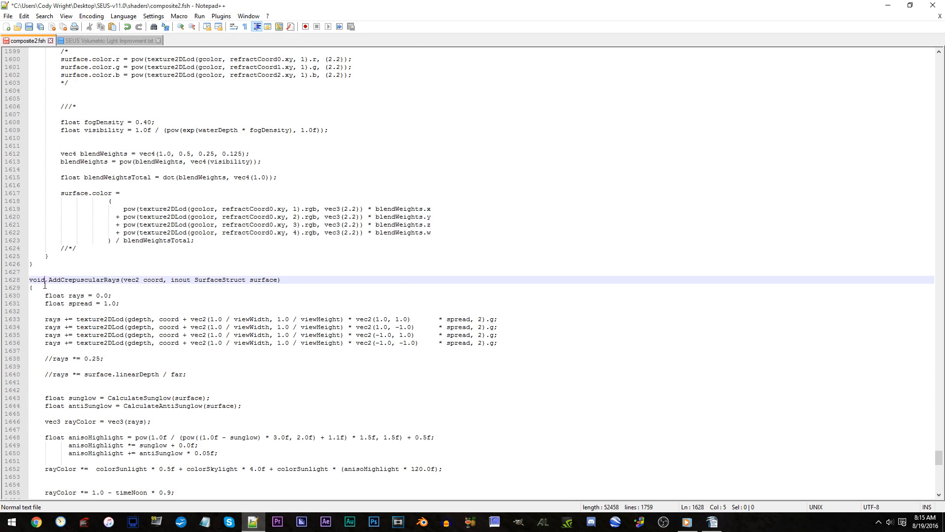
key("BackSpace")
type("ec3")
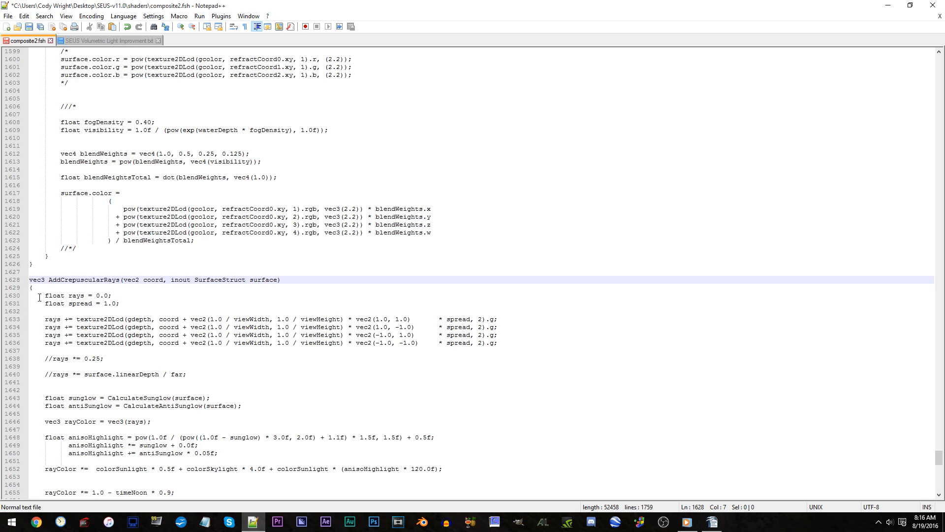
left_click(171, 279)
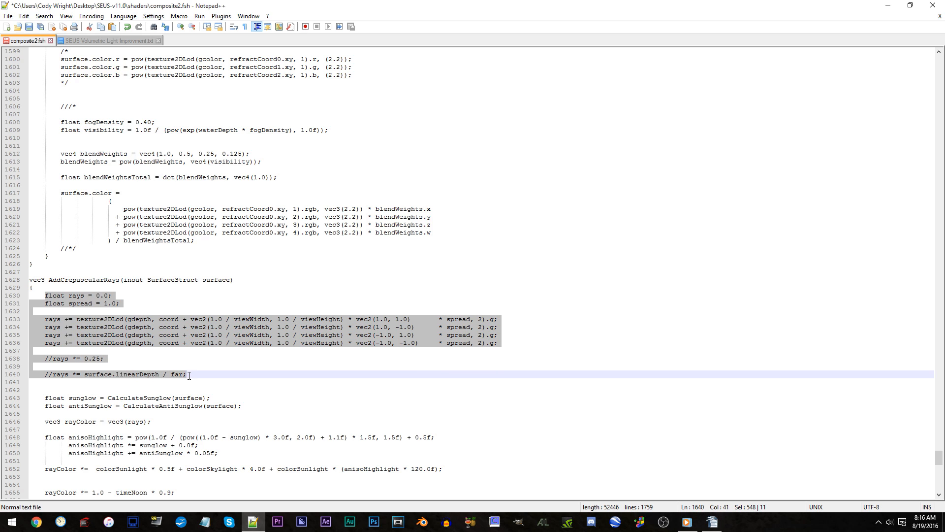
mouse_move(192, 374)
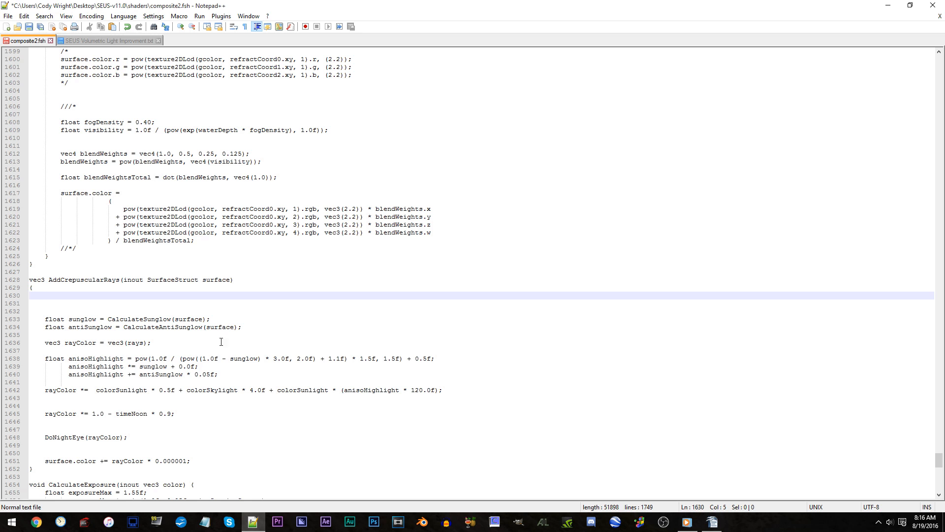
- Paste the guide's vlSample line into AddCrepuscularRays at line 1630
left_click(106, 40)
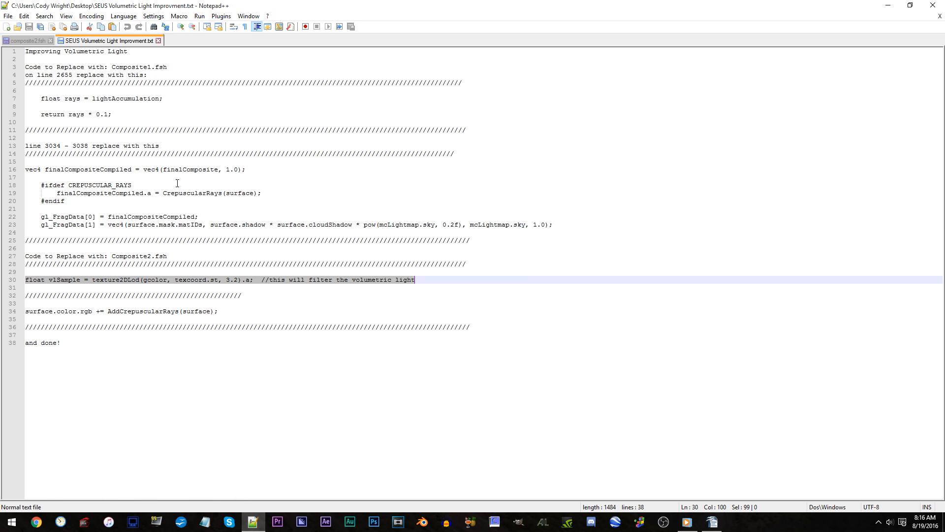
left_click(25, 41)
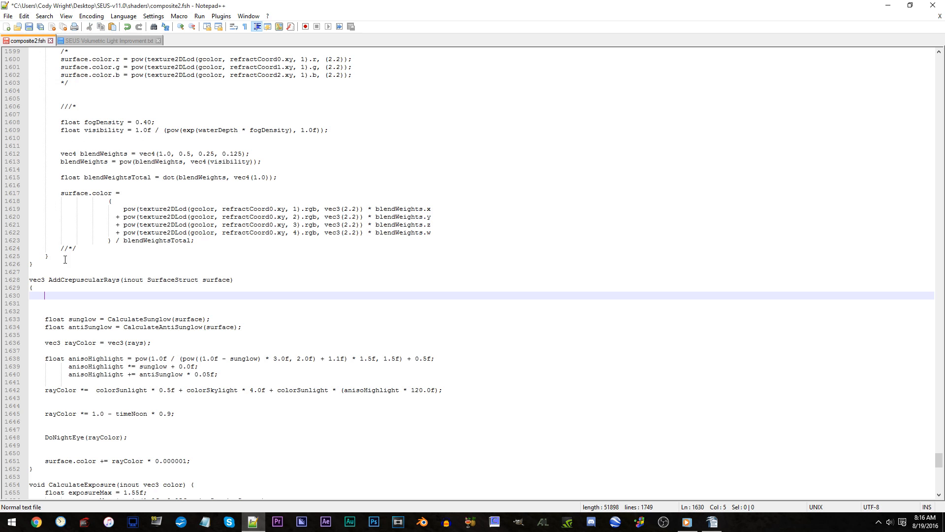
right_click(49, 296)
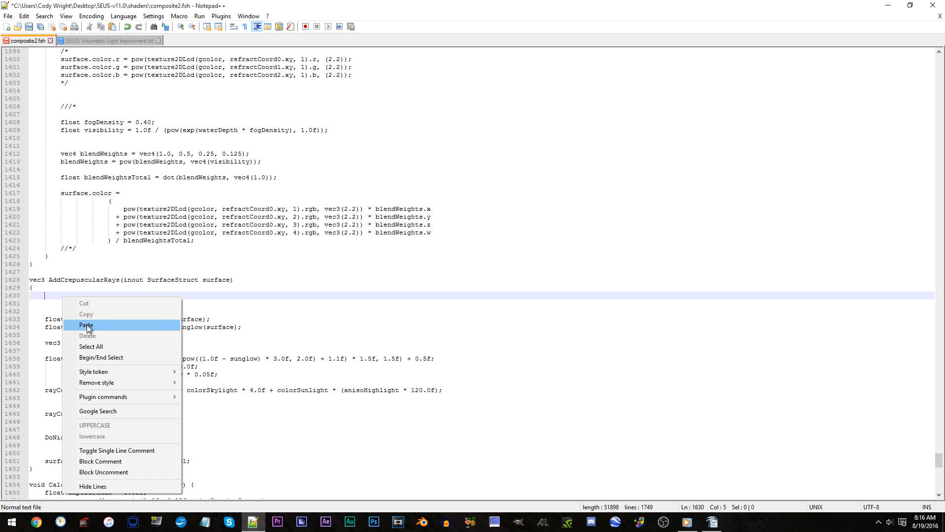
left_click(86, 325)
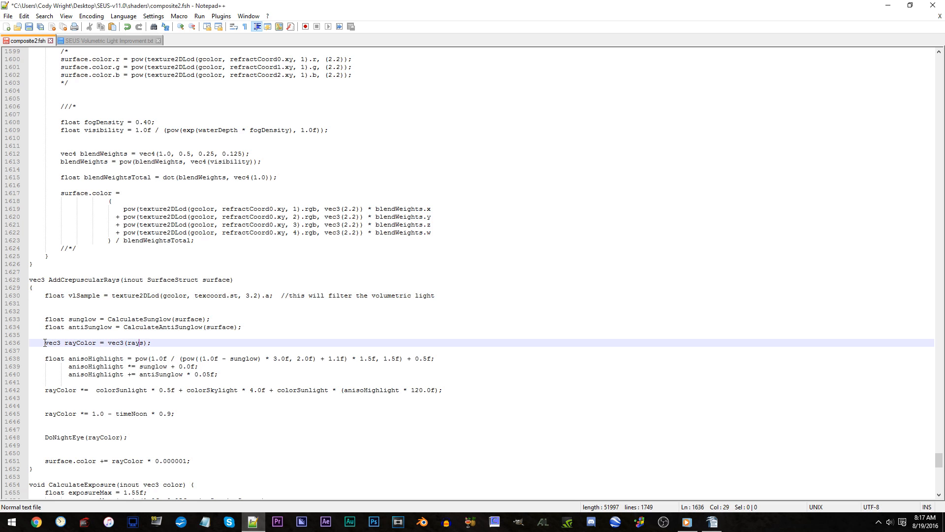
- Build rayColor from vec3(vlSample) and return it instead of adding to surface.color
type("ample")
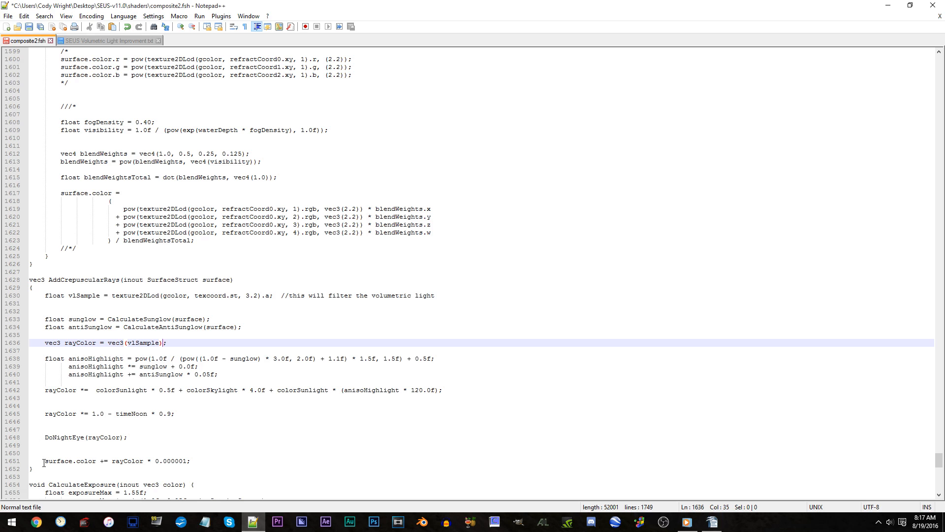
left_click(45, 461)
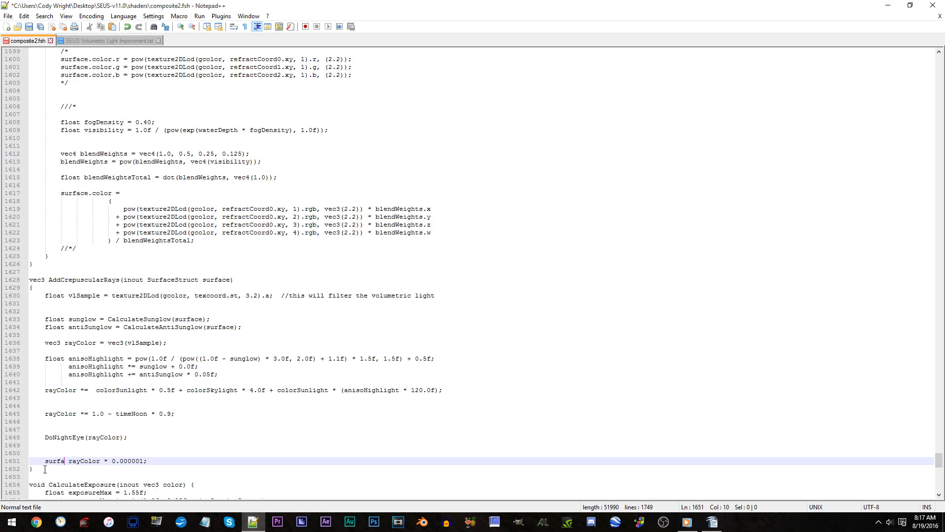
type("return")
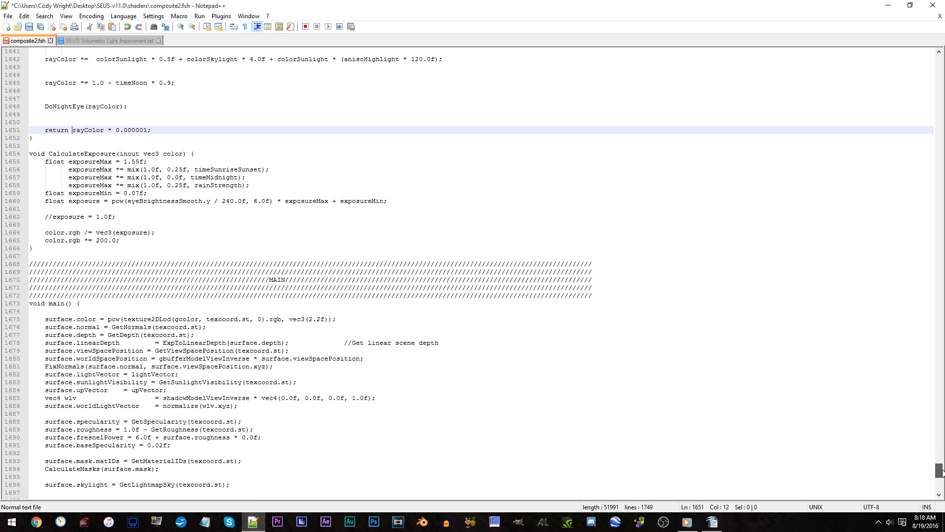
- Replace main's AddCrepuscularRays call with the guide's line 34, save composite2.fsh, close the guide
scroll("down", 3)
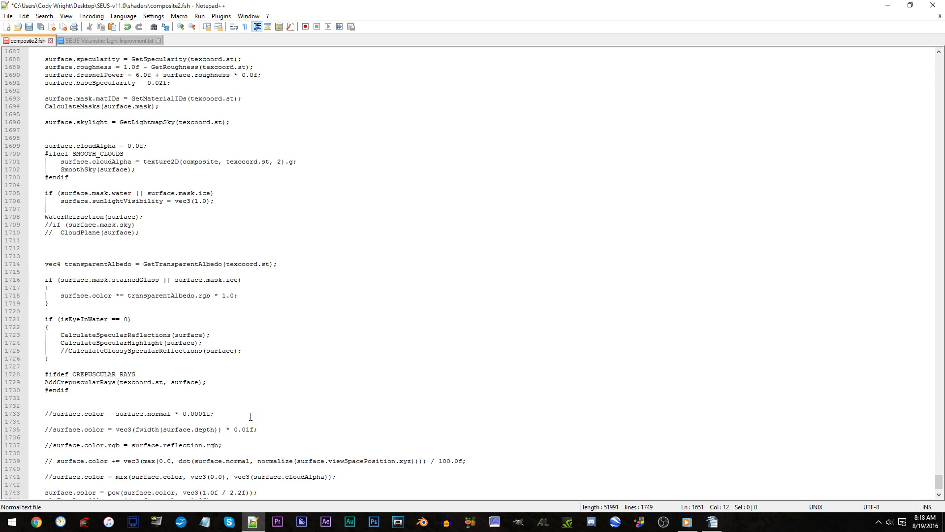
left_click(56, 382)
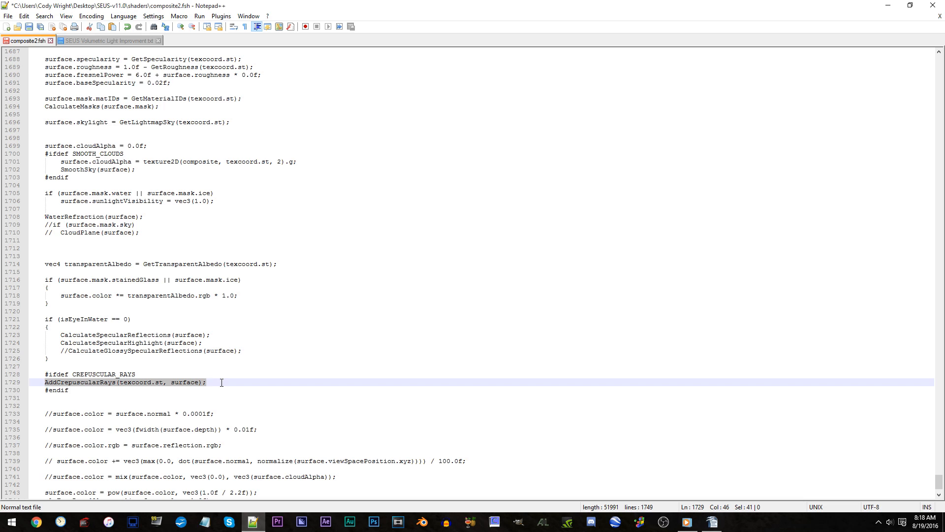
key("Delete")
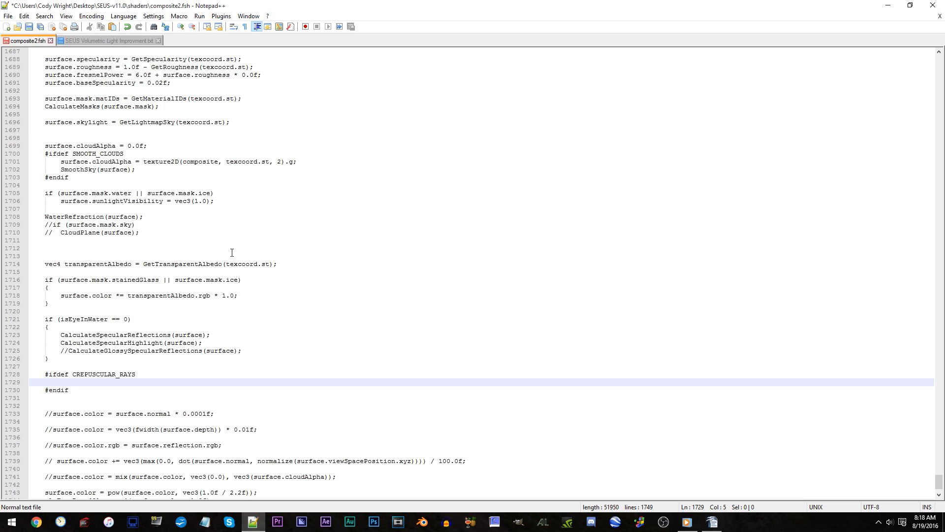
left_click(106, 40)
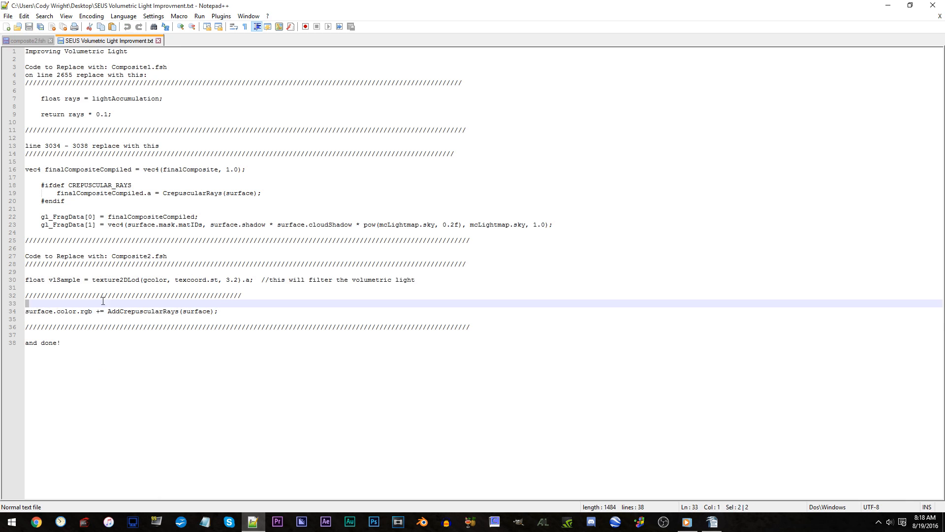
left_click(27, 40)
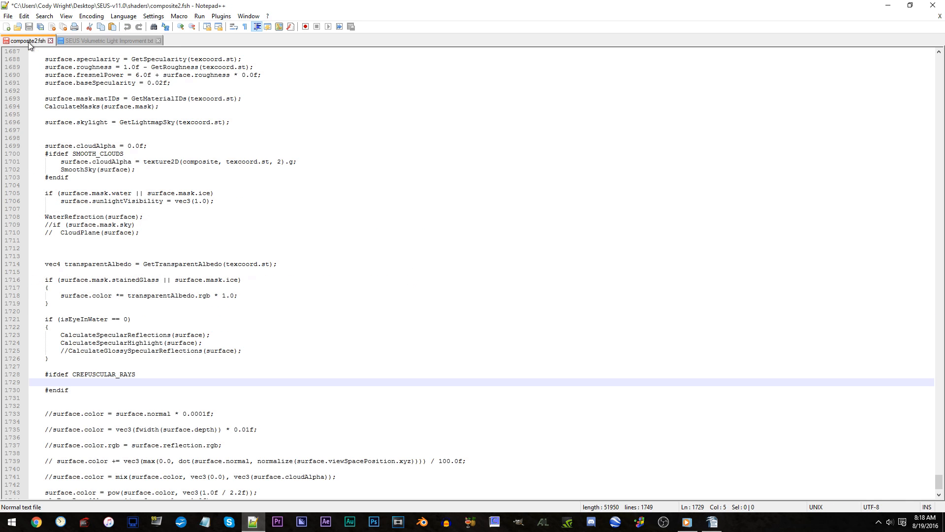
right_click(78, 389)
type("surface.color.rgb += AddCrepuscularRays(surface);")
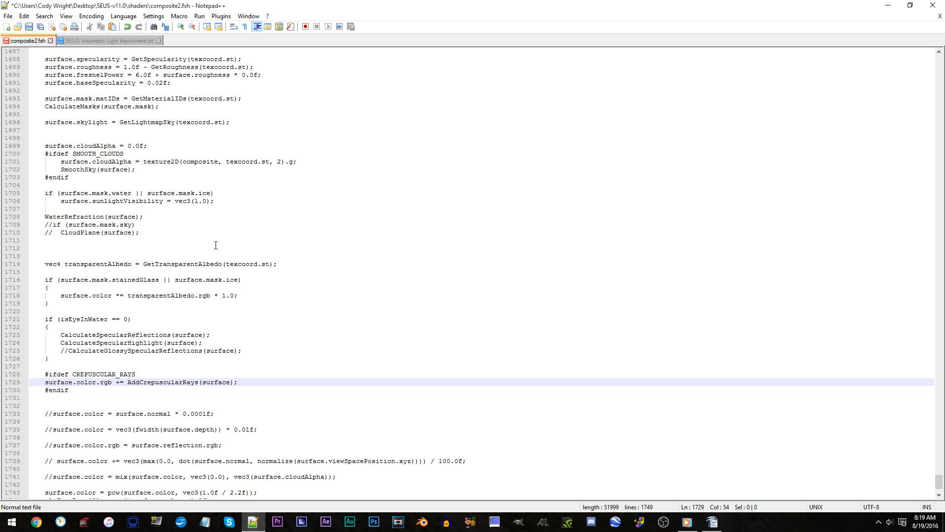
left_click(28, 26)
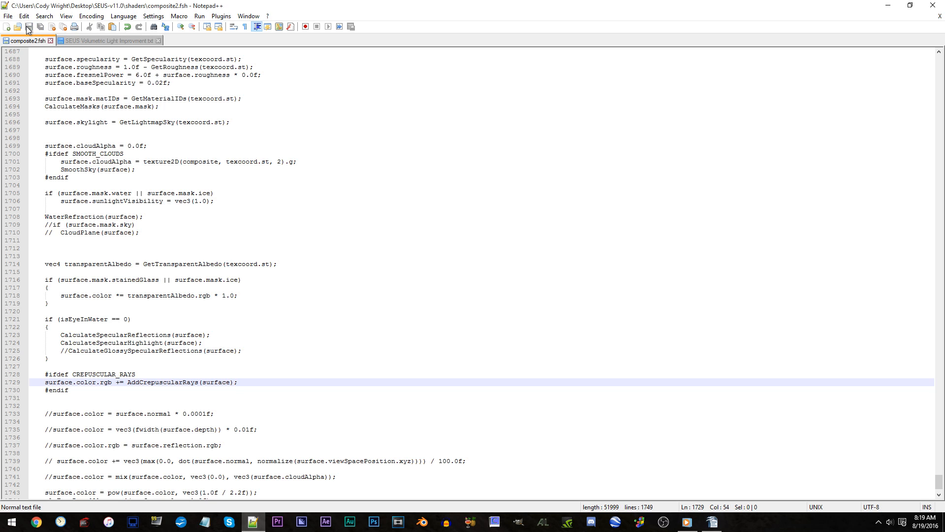
left_click(159, 40)
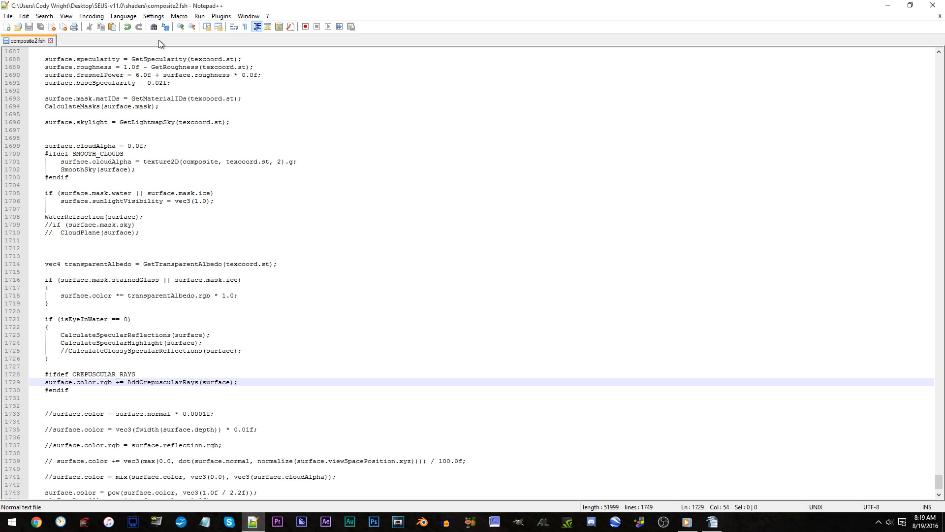
mouse_move(50, 41)
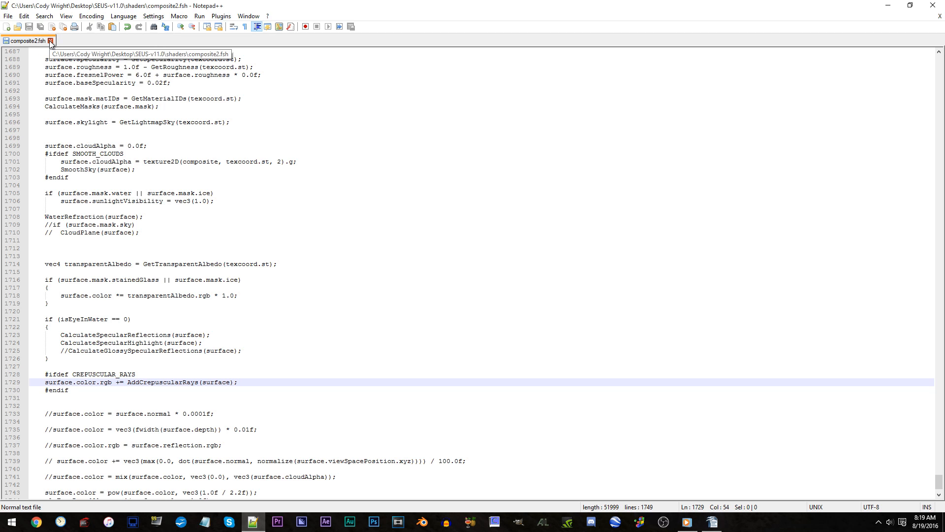
- Close composite2.fsh in Notepad++
left_click(51, 40)
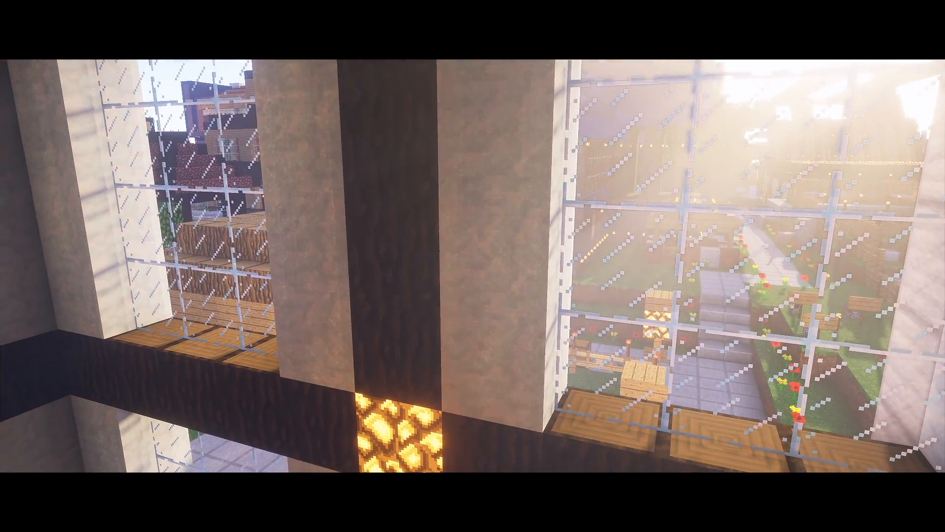
mouse_move(473, 266)
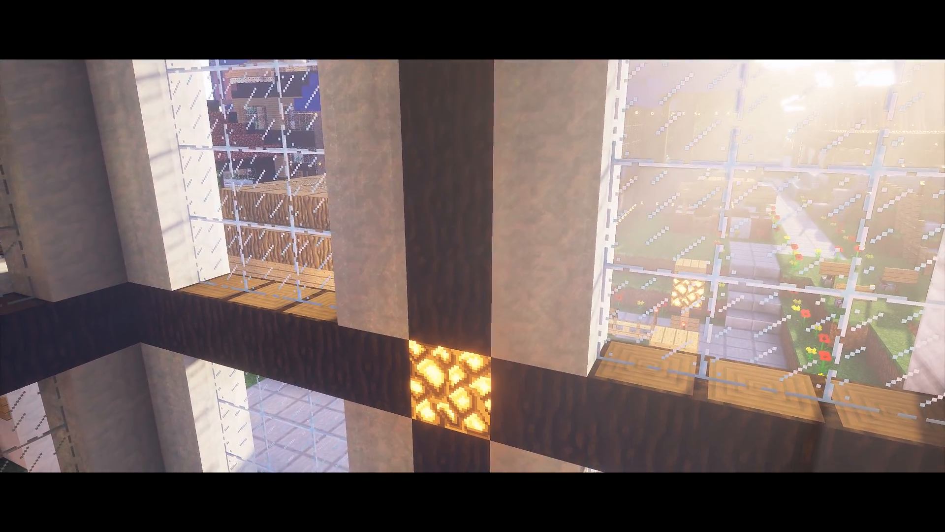
mouse_move(473, 266)
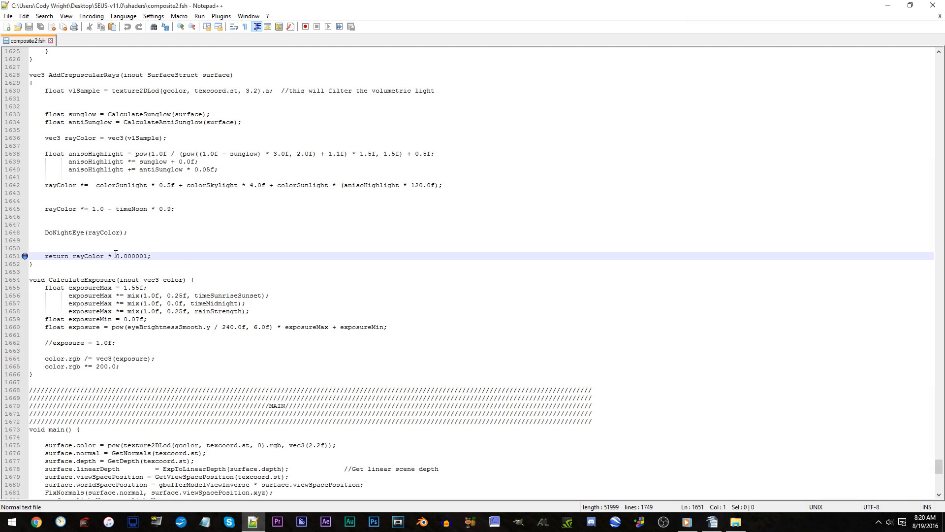
- Change the return rayColor multiplier (0.000001) on line 1651 of composite2.fsh, typing 5
left_click(115, 255)
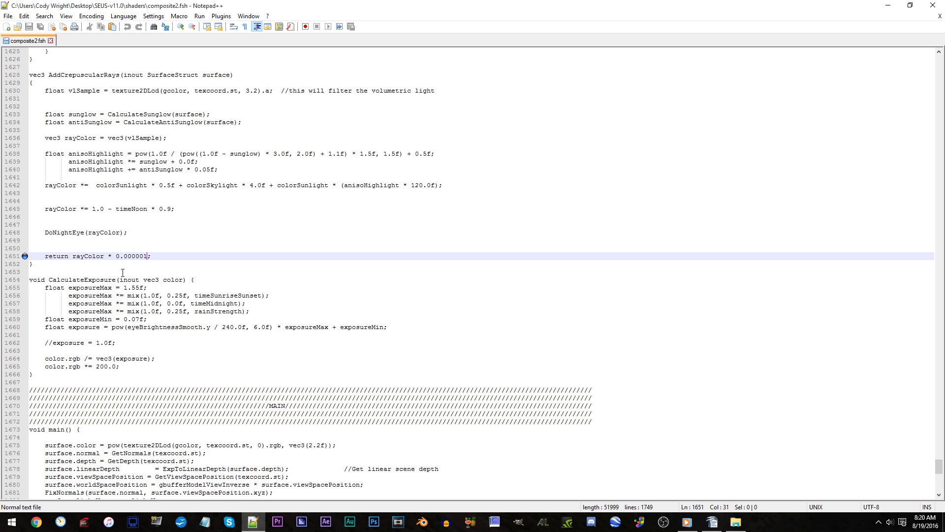
type("5")
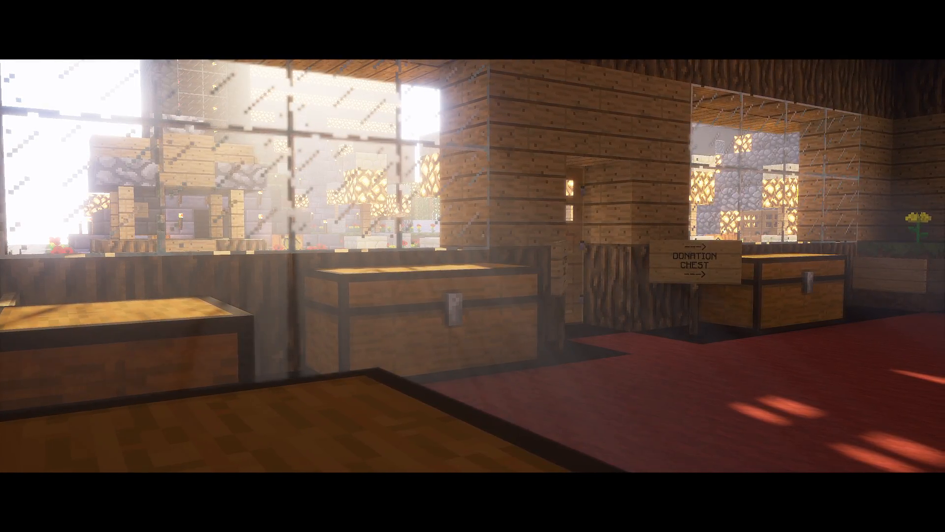
mouse_move(472, 266)
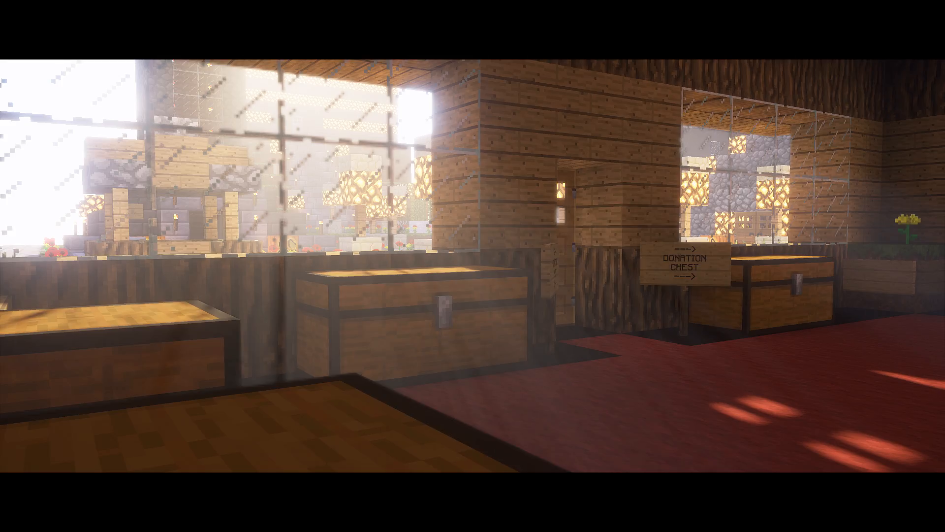
mouse_move(473, 266)
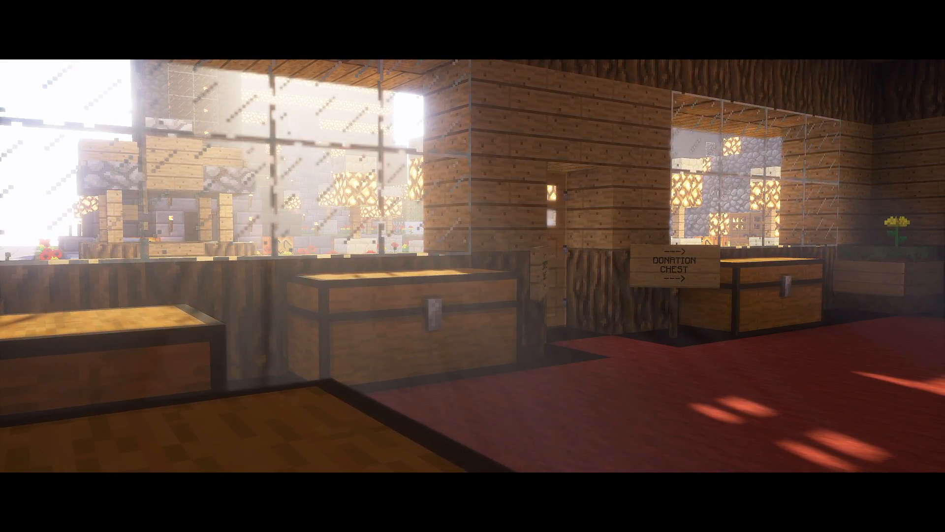
mouse_move(473, 266)
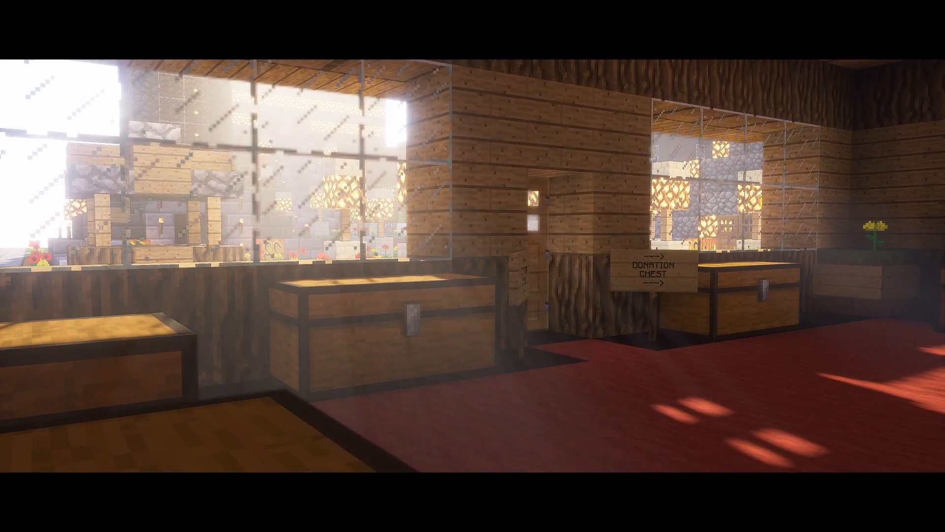
mouse_move(473, 265)
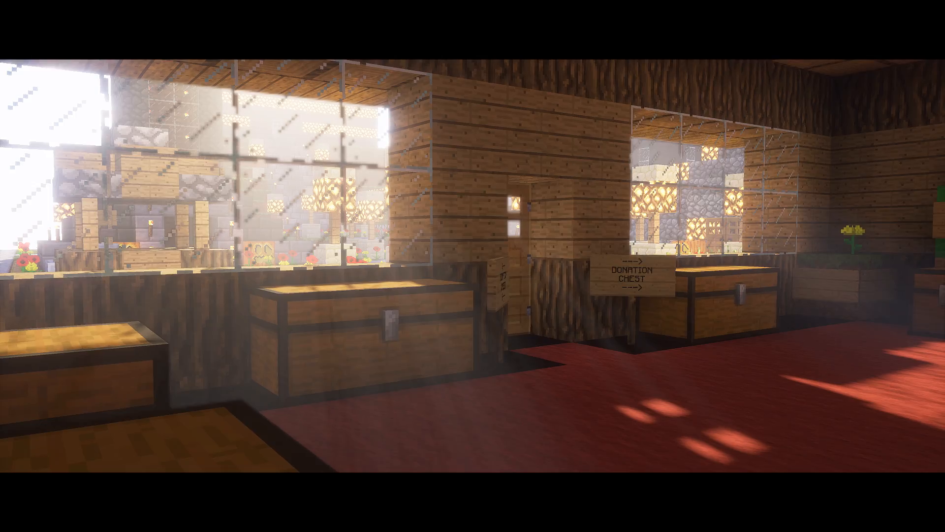
mouse_move(472, 265)
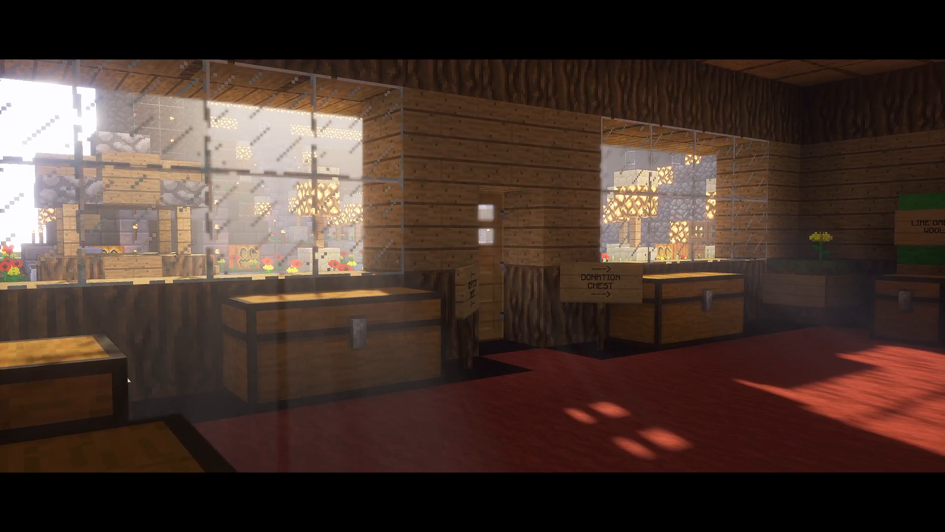
mouse_move(472, 266)
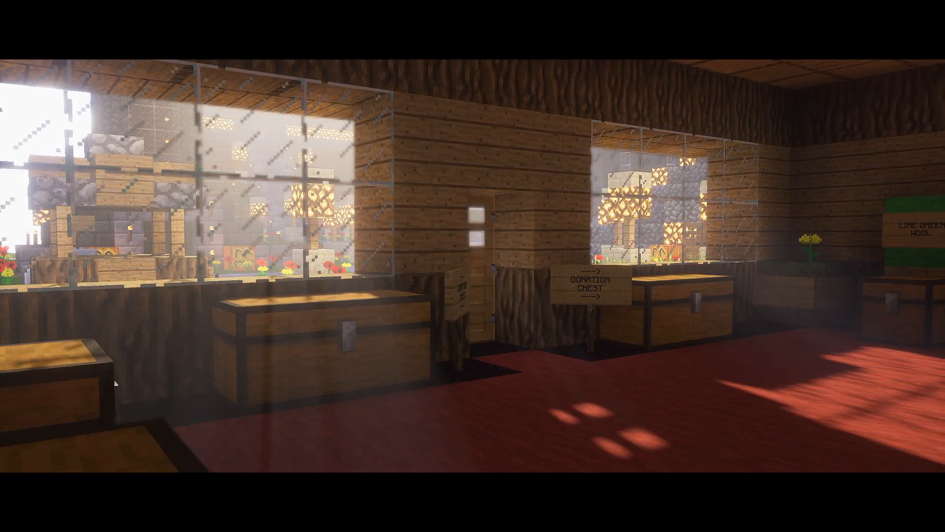